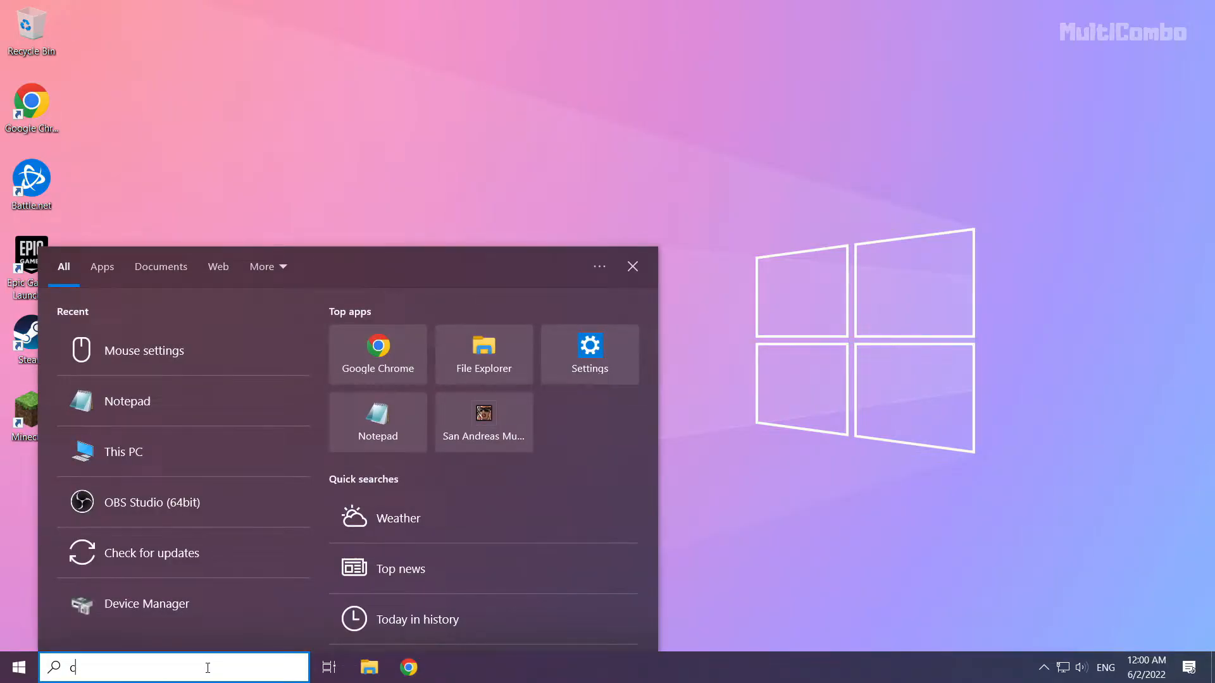
Step: Search for cmd and run Command Prompt as administrator
{"action": "type", "text": "md"}
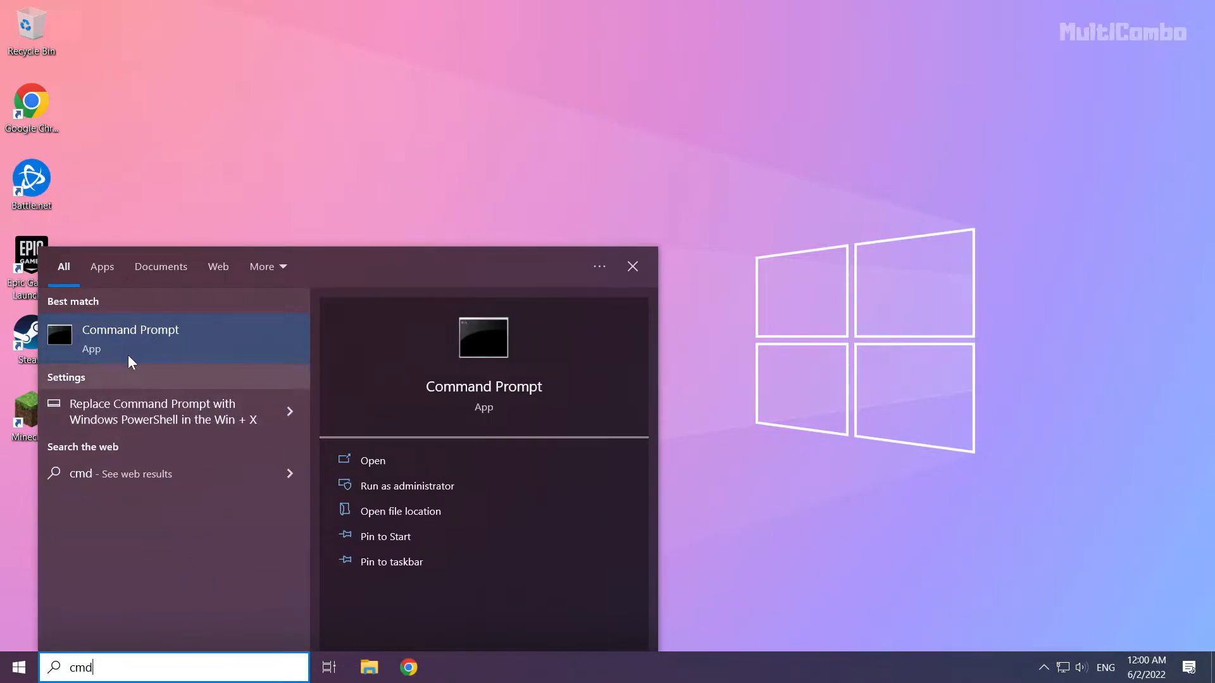
{"action": "mouse_move", "coordinate": [204, 349]}
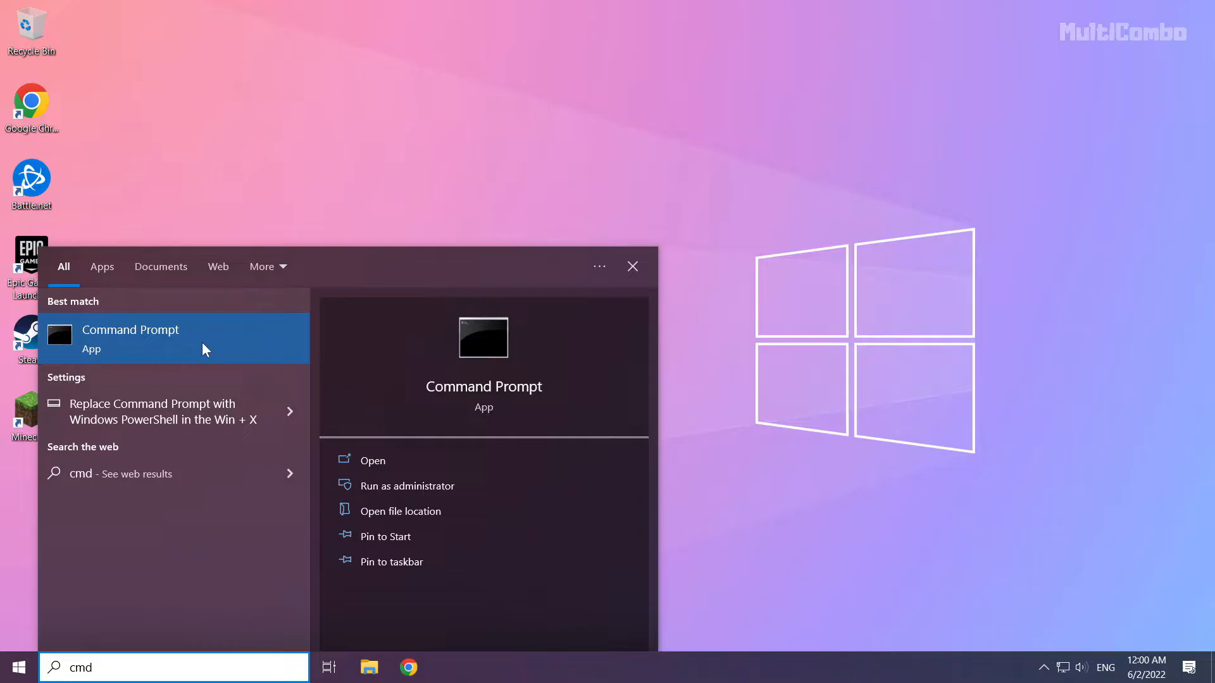
{"action": "right_click", "coordinate": [130, 339]}
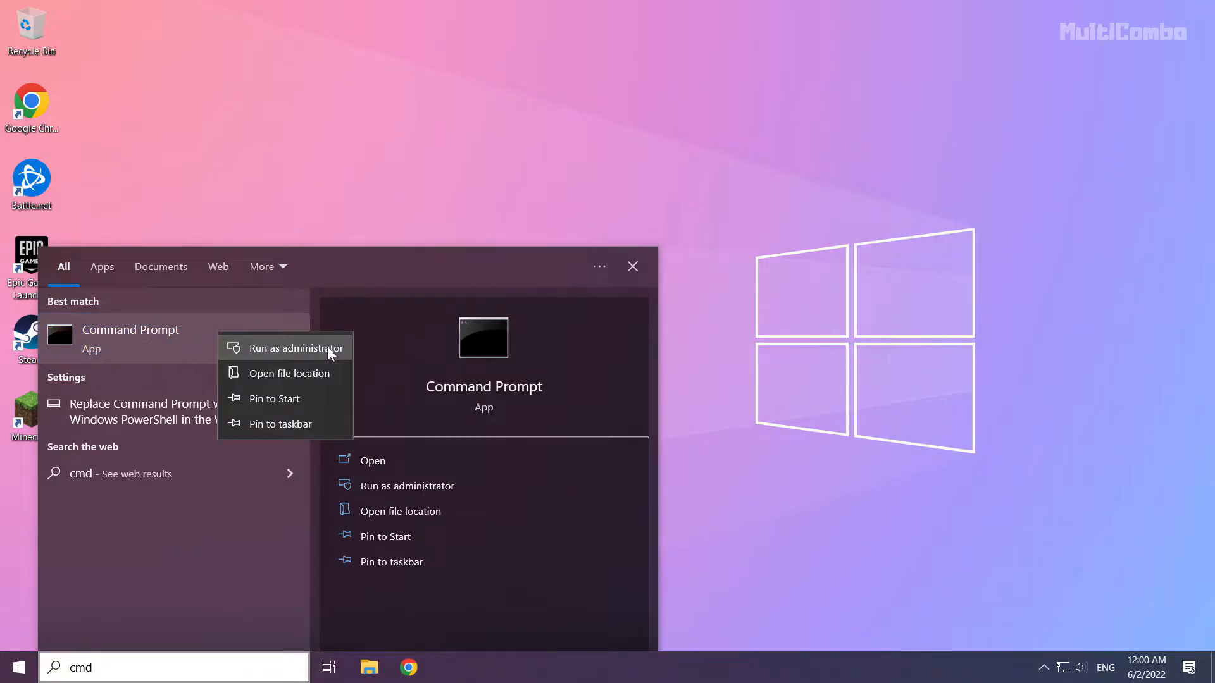
{"action": "mouse_move", "coordinate": [287, 354]}
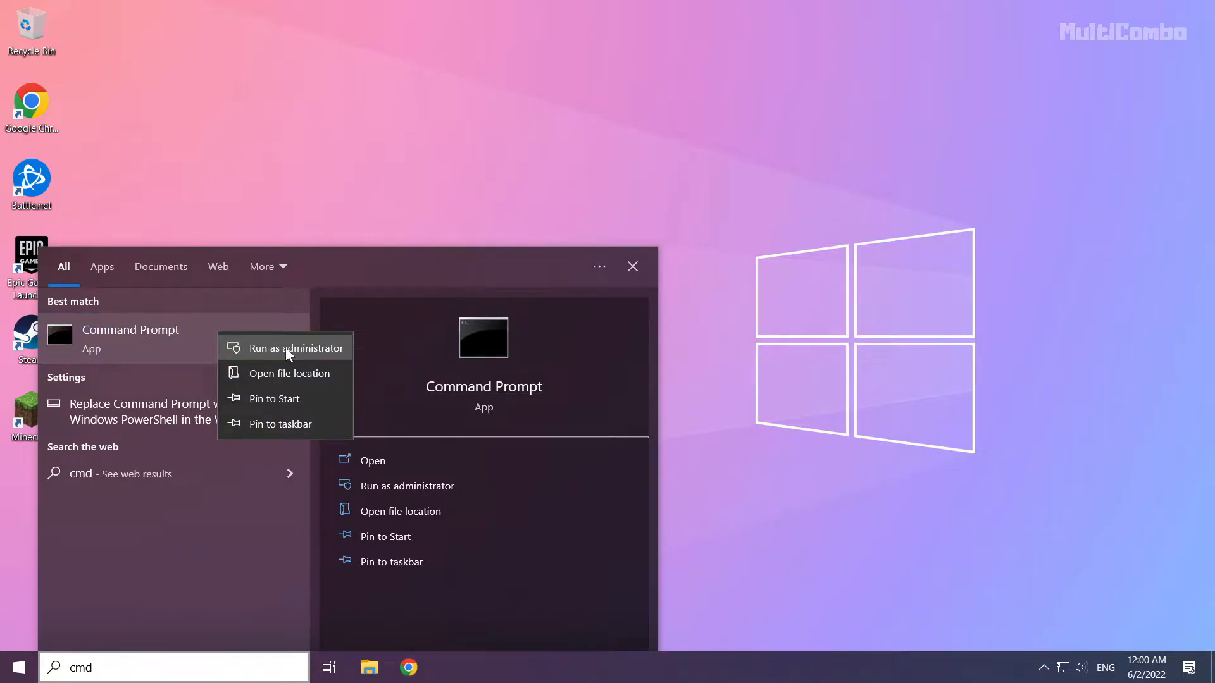
{"action": "left_click", "coordinate": [296, 347]}
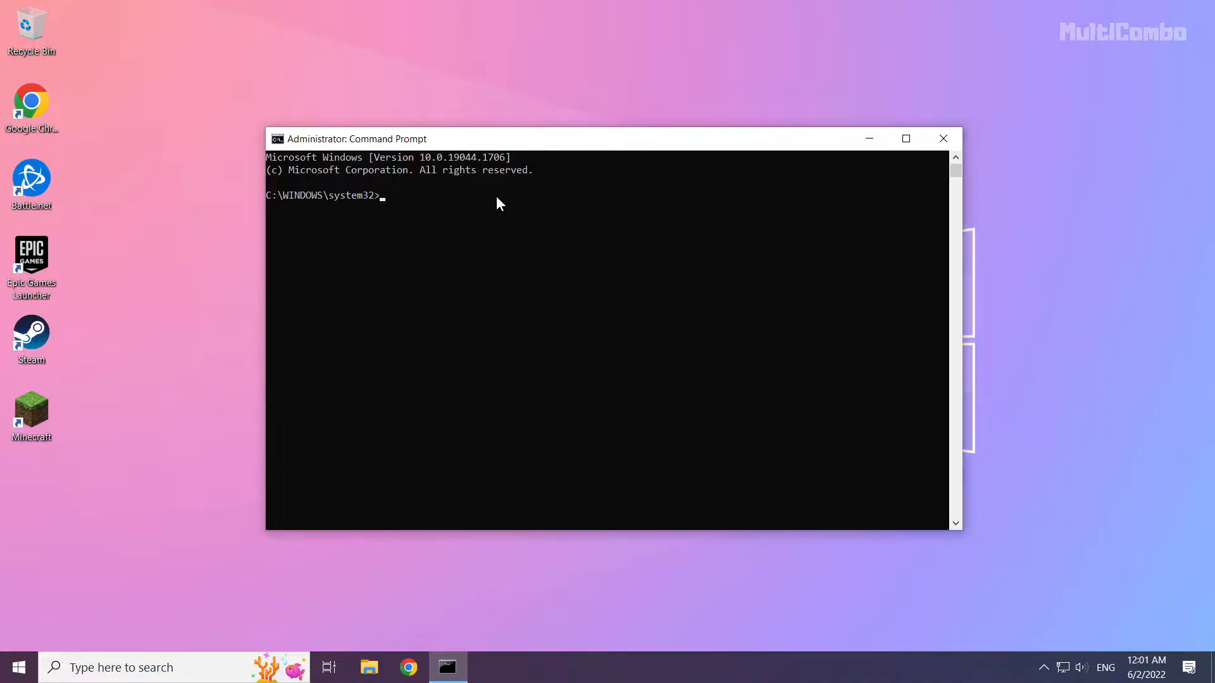
Step: Flush the DNS resolver cache with ipconfig /flushdns
{"action": "type", "text": "ip"}
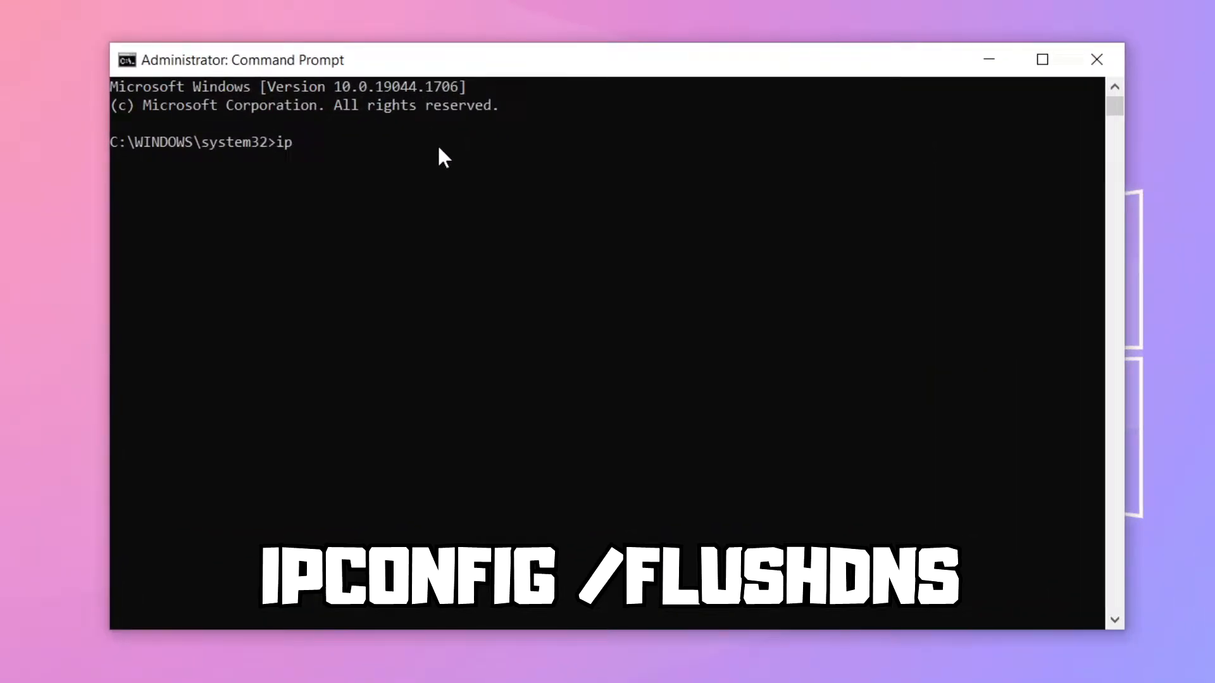
{"action": "type", "text": "config"}
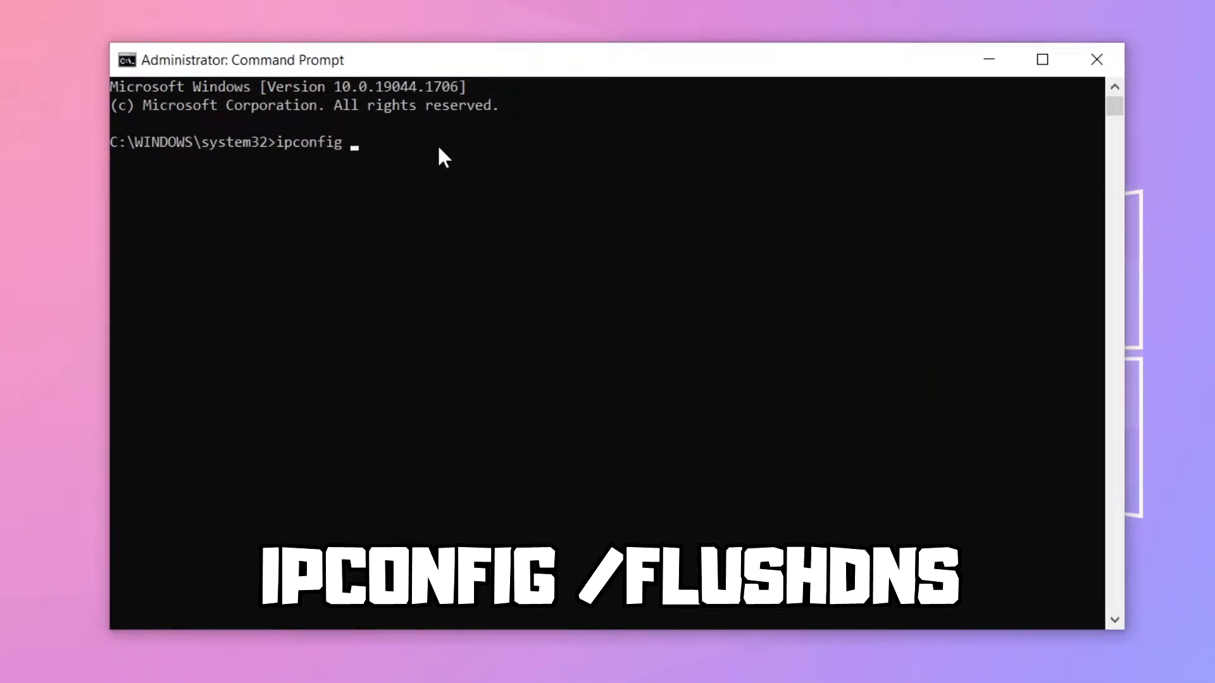
{"action": "type", "text": "/flus"}
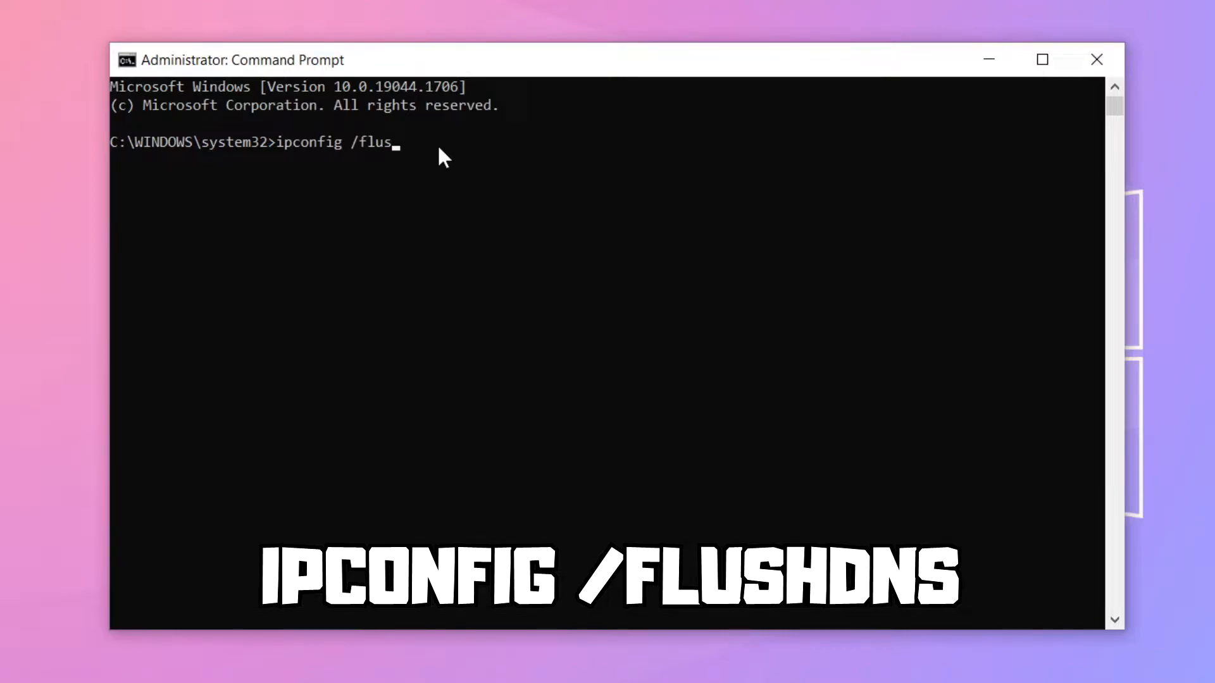
{"action": "type", "text": "hdns"}
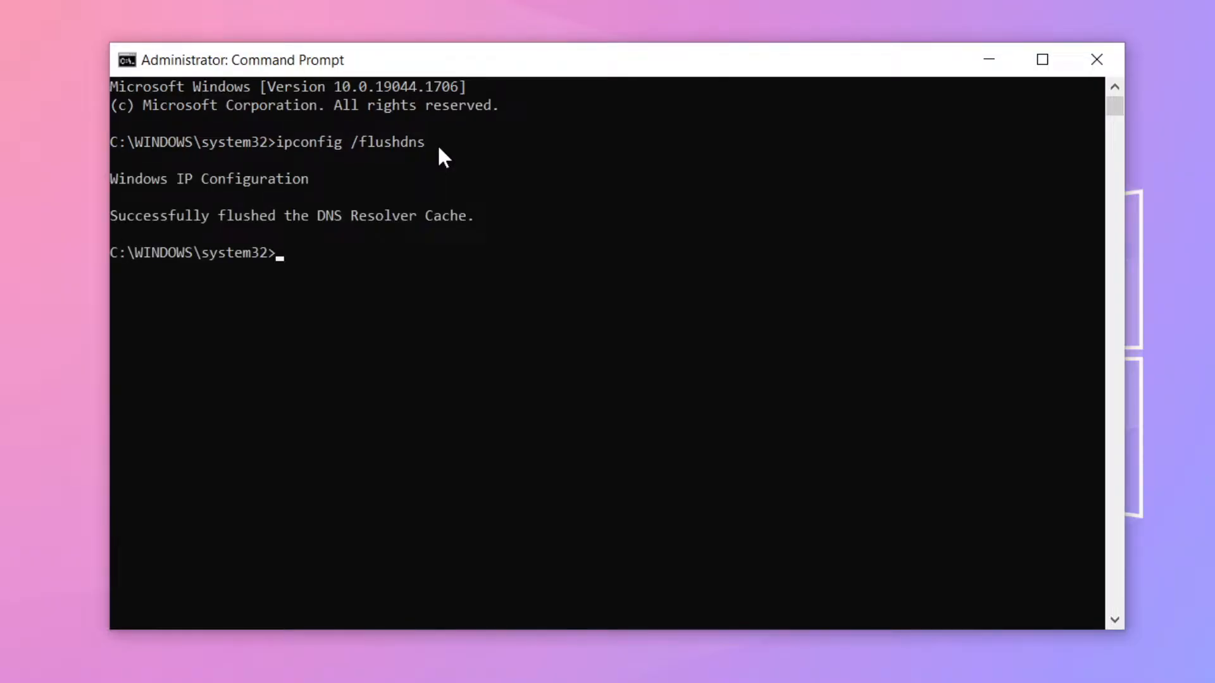
Step: Reset the Winsock catalog with netsh winsock reset, then exit Command Prompt
{"action": "type", "text": "netsh winsock res"}
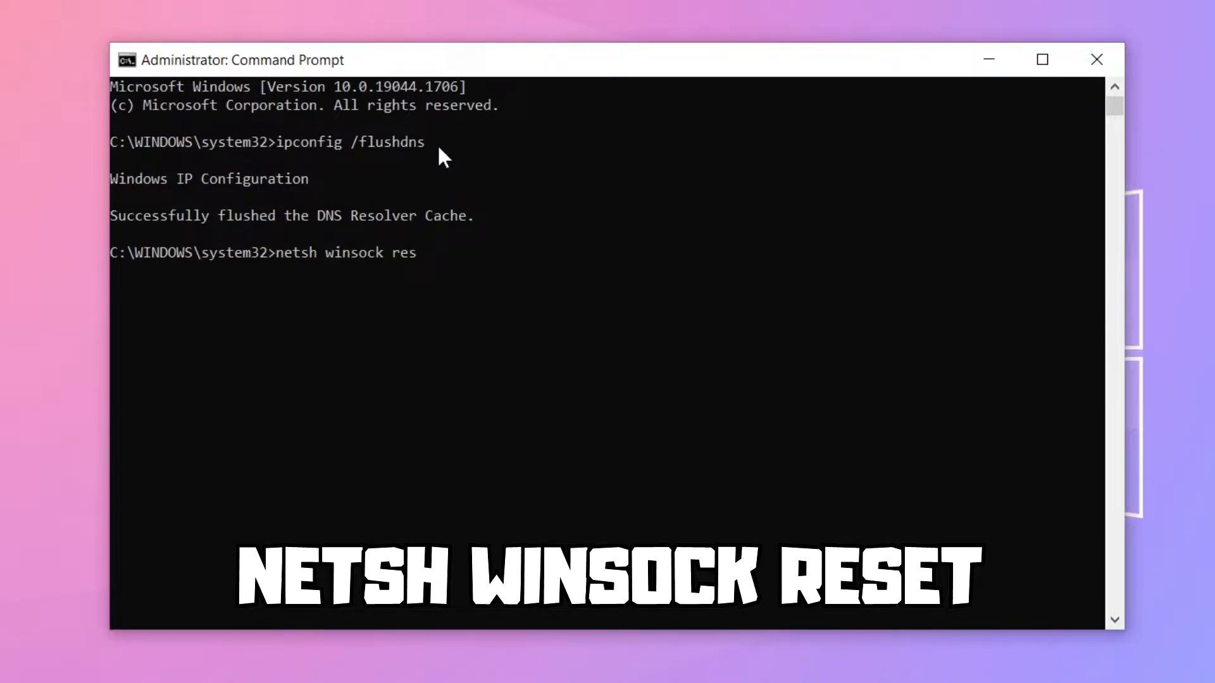
{"action": "type", "text": "et"}
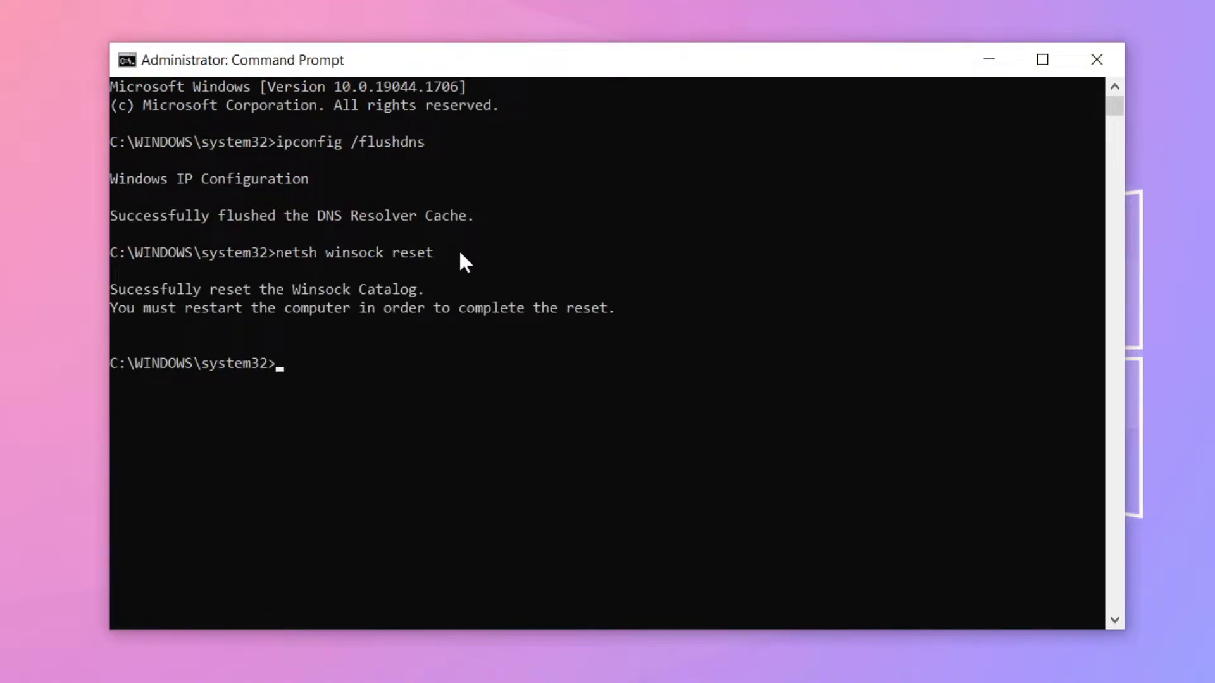
{"action": "type", "text": "e"}
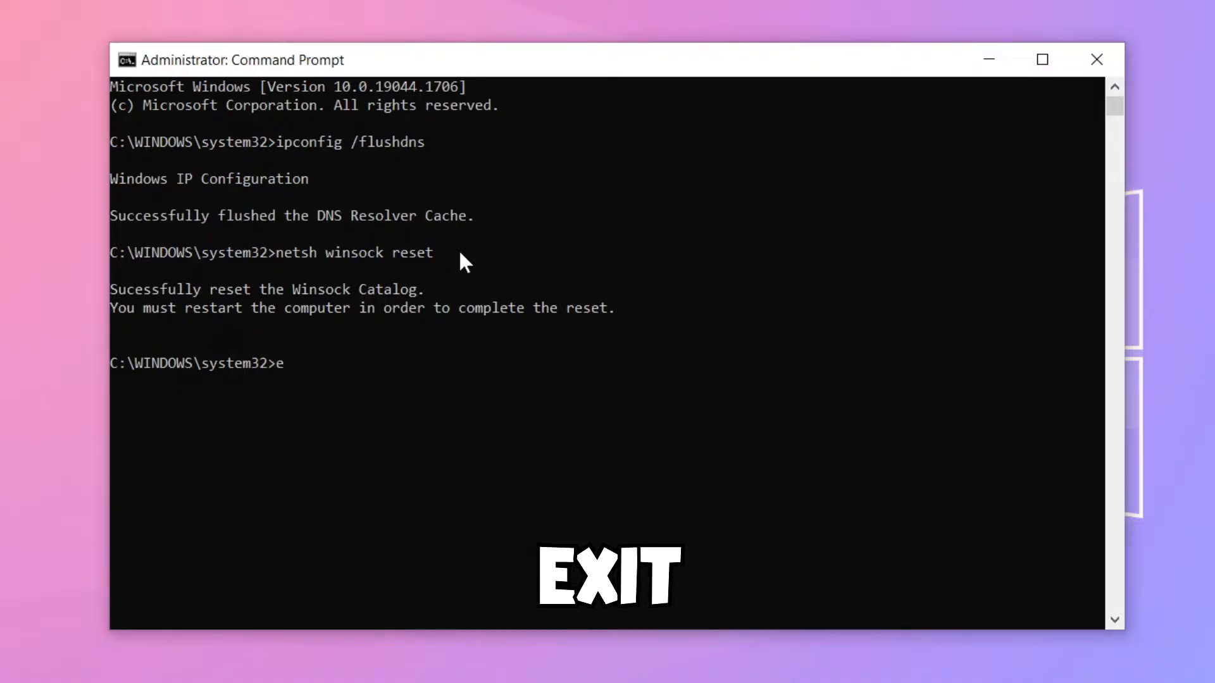
{"action": "type", "text": "xit"}
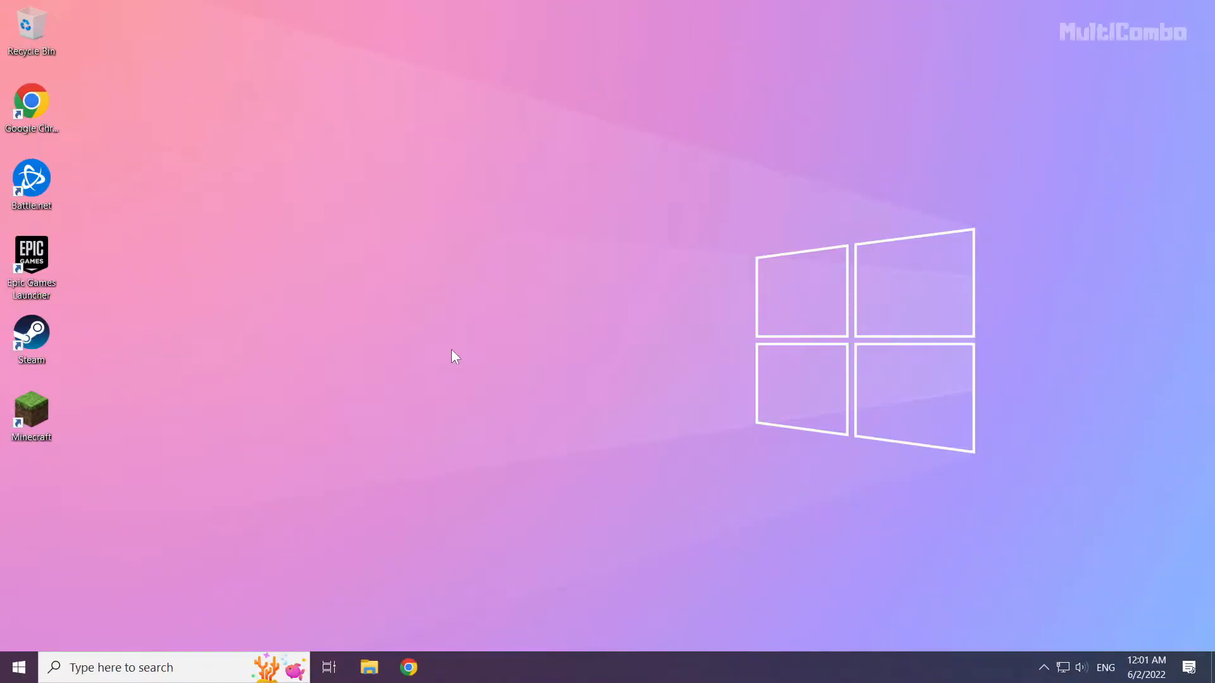
{"action": "mouse_move", "coordinate": [760, 454]}
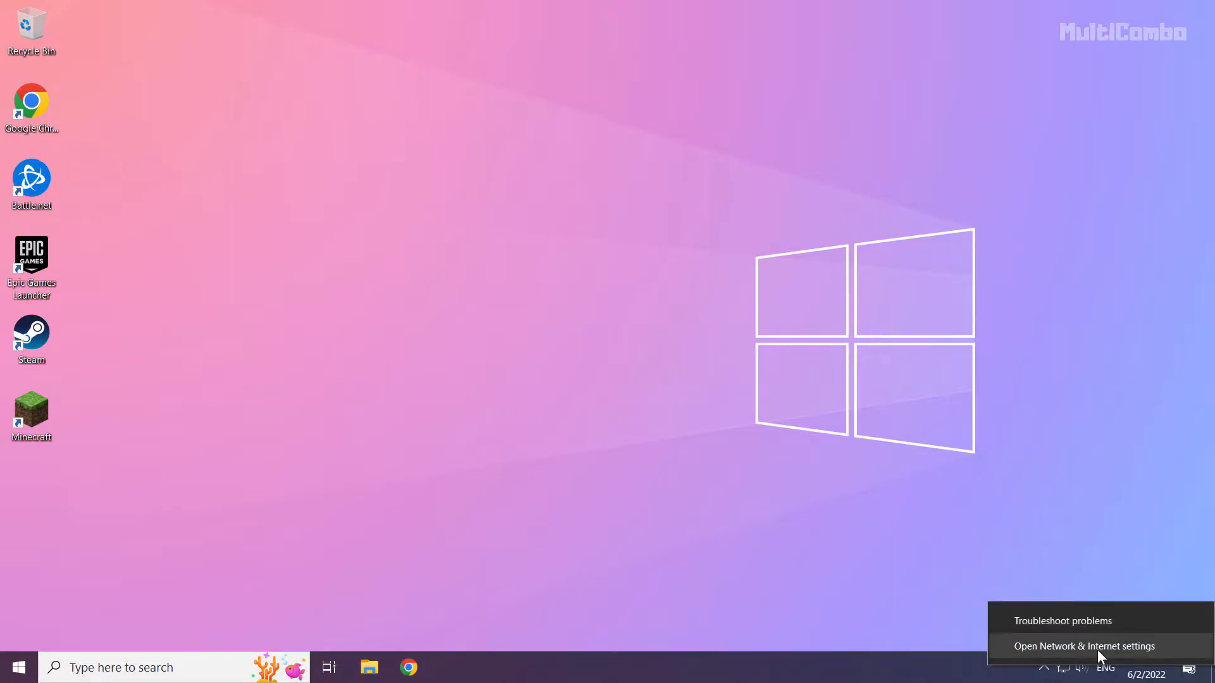
{"action": "mouse_move", "coordinate": [1068, 656]}
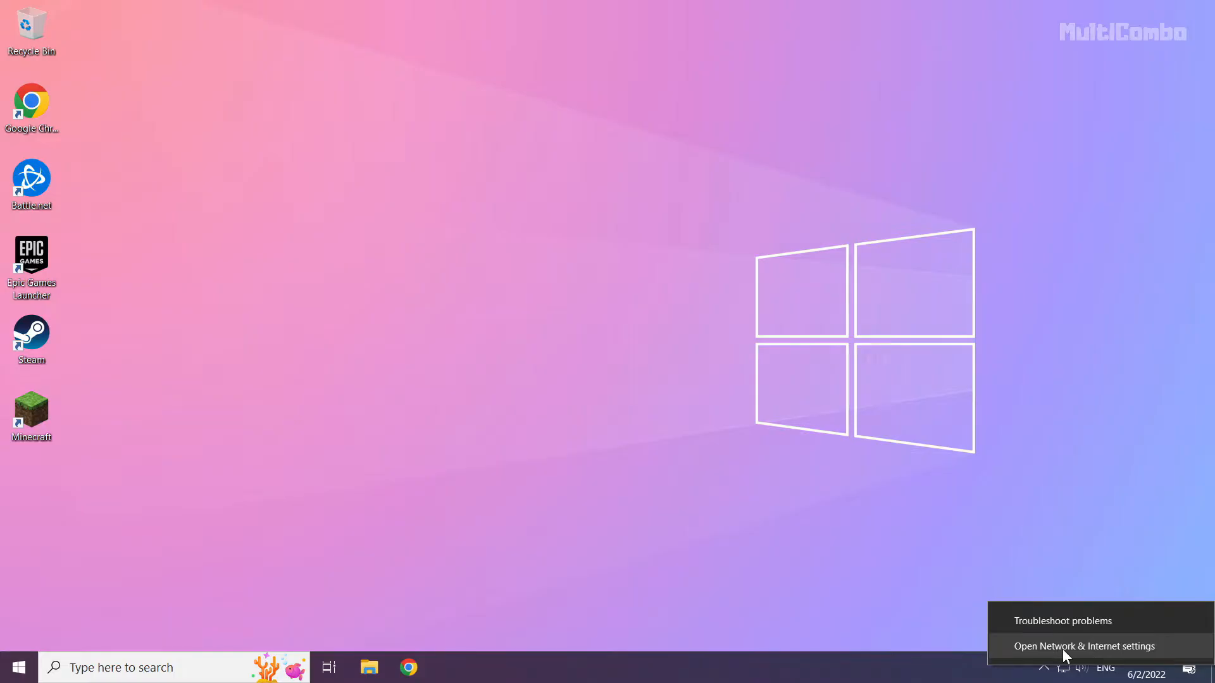
Step: Open Network & Internet settings from the network tray icon
{"action": "left_click", "coordinate": [1083, 645]}
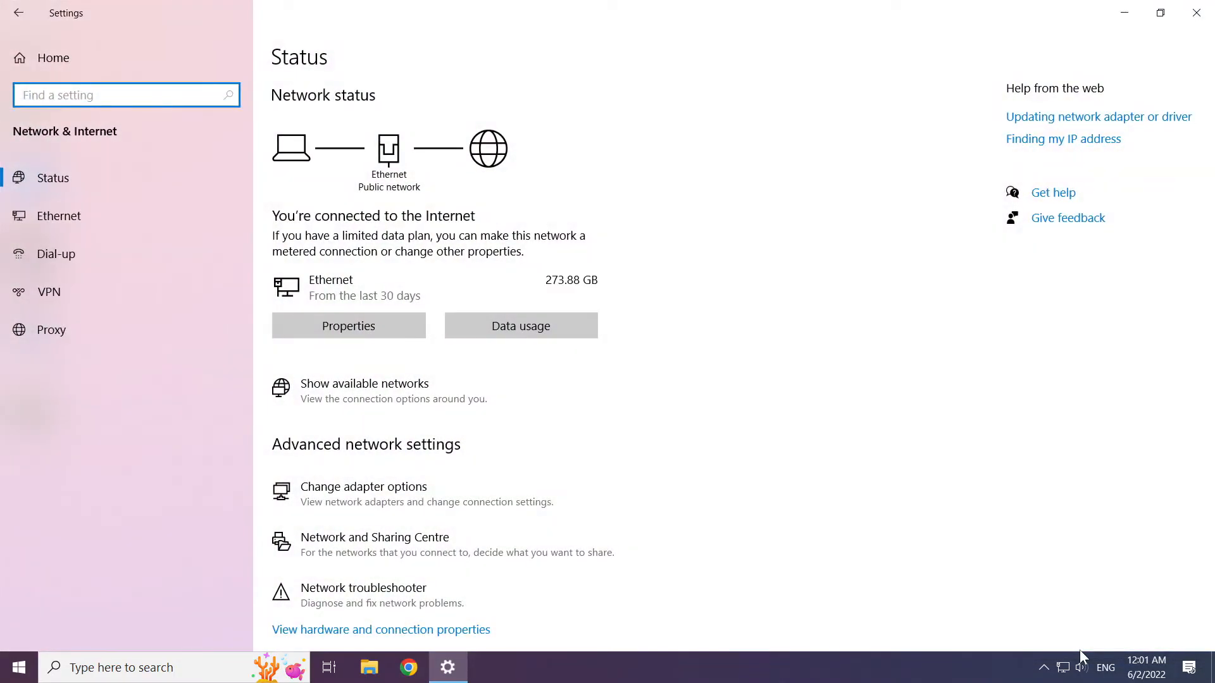
{"action": "mouse_move", "coordinate": [706, 539]}
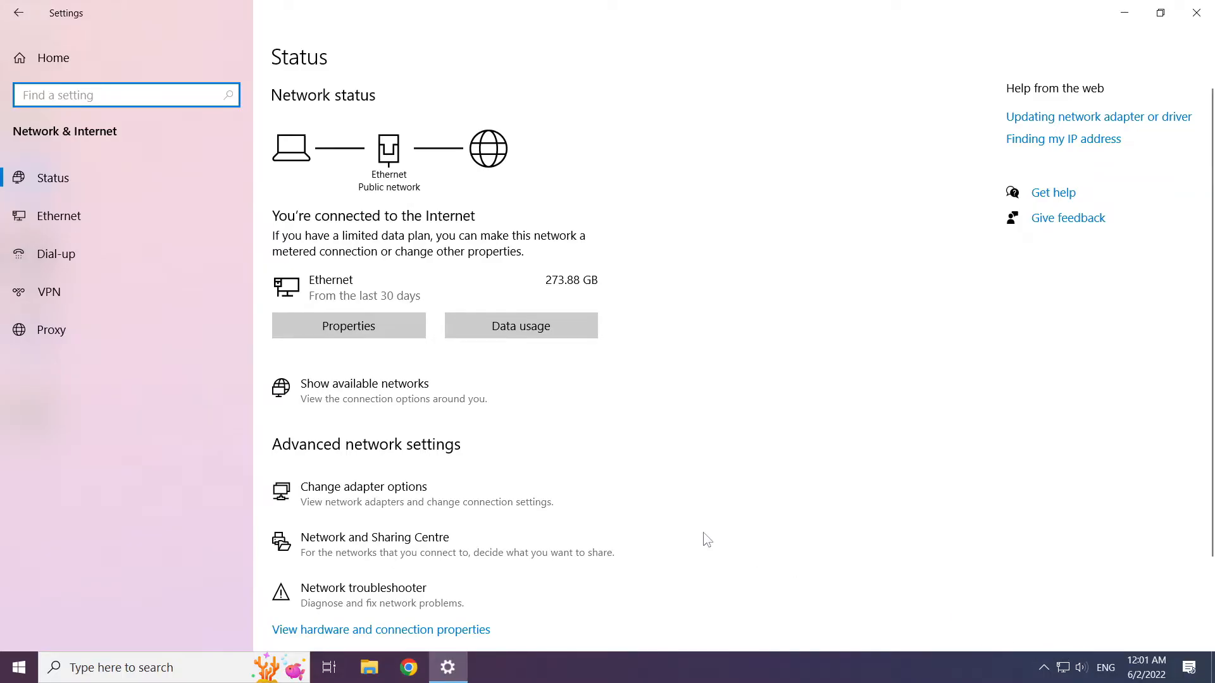
{"action": "mouse_move", "coordinate": [390, 493]}
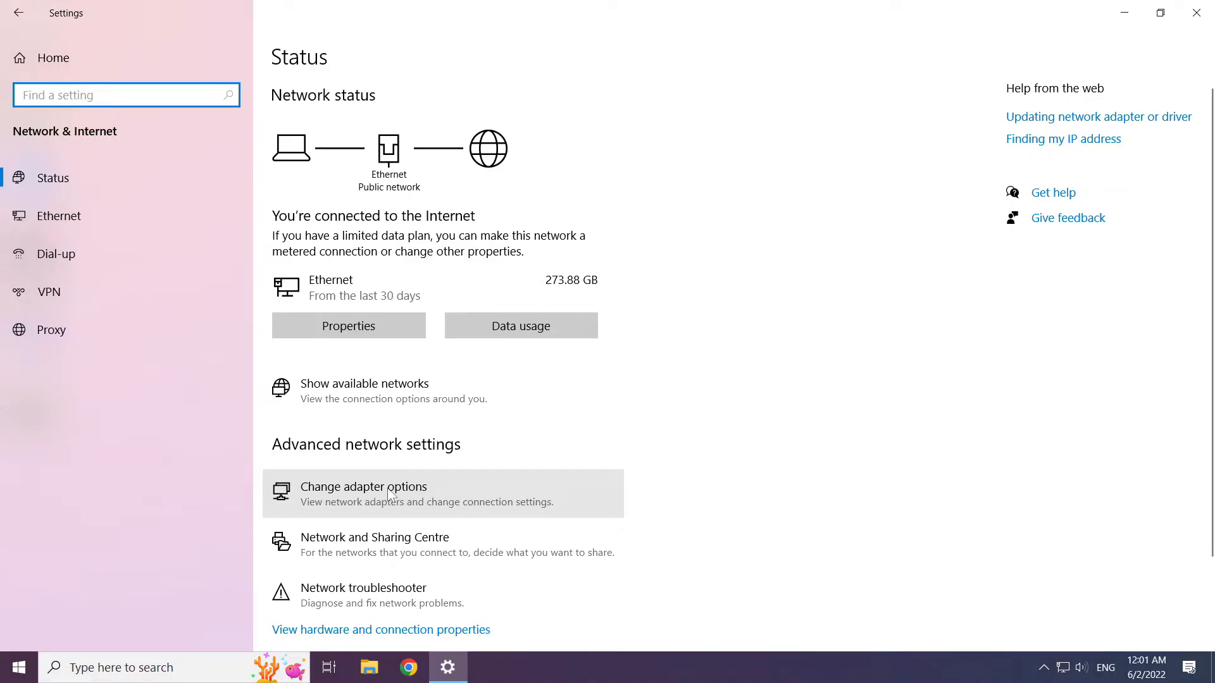
Step: Open the Ethernet adapter's Properties from adapter options and select TCP/IPv4
{"action": "left_click", "coordinate": [363, 486]}
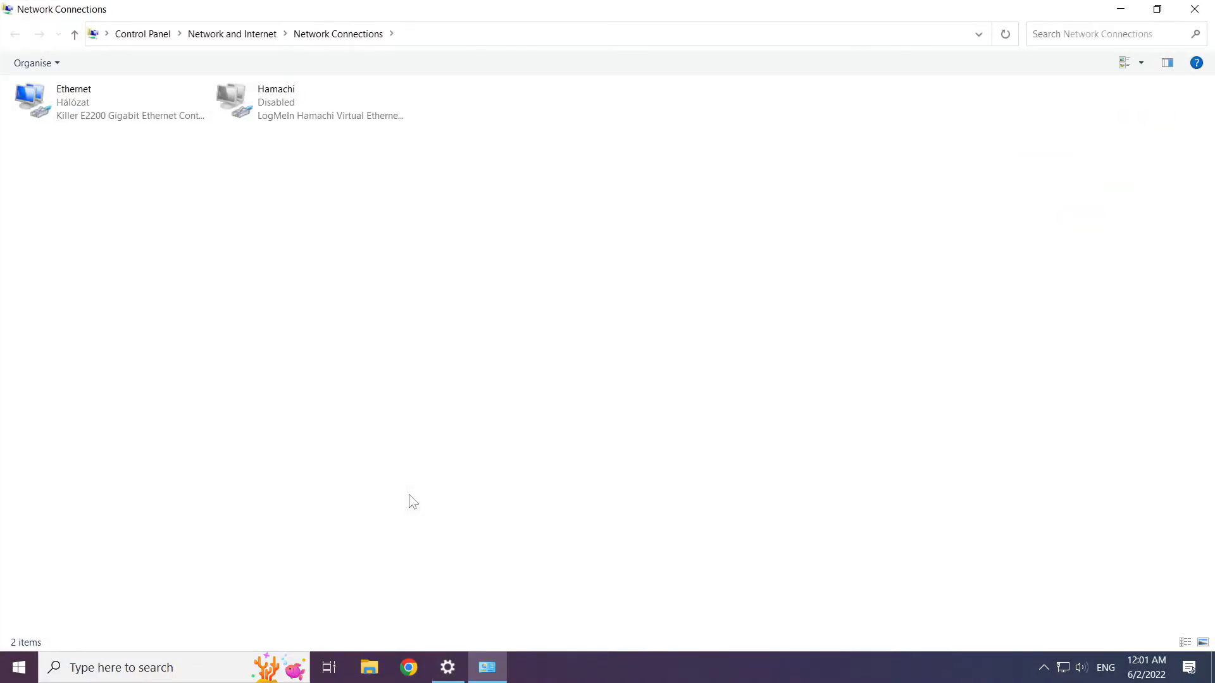
{"action": "mouse_move", "coordinate": [99, 177]}
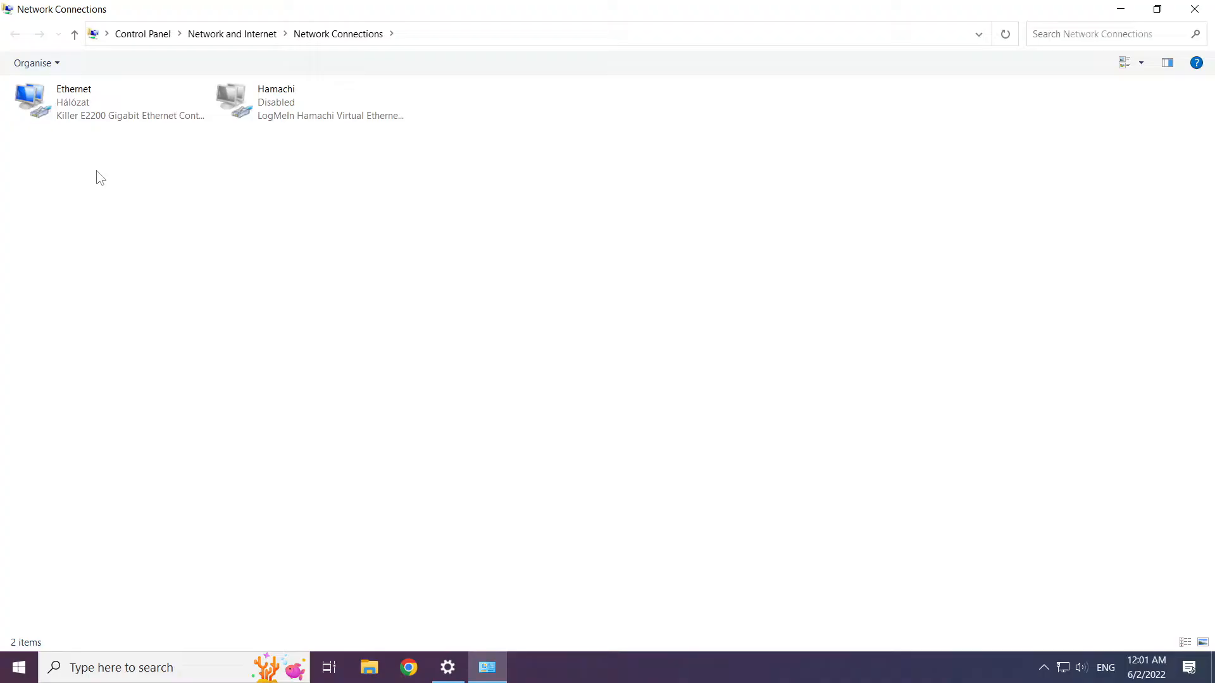
{"action": "left_click", "coordinate": [73, 102]}
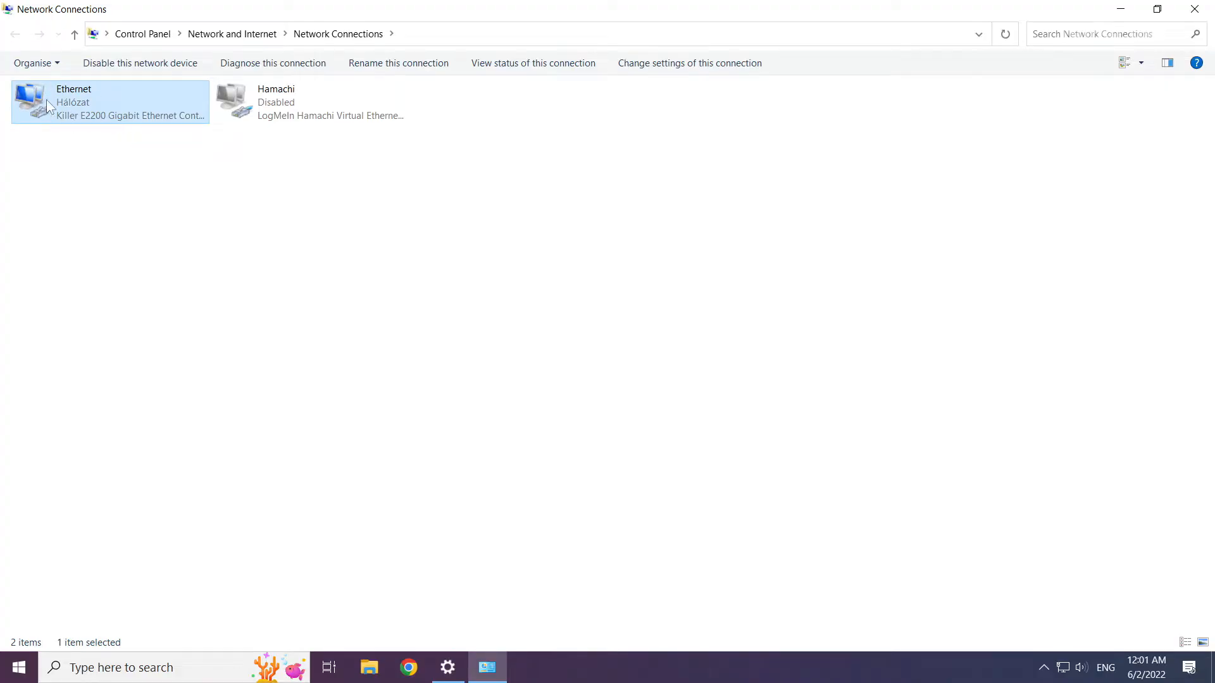
{"action": "right_click", "coordinate": [108, 101]}
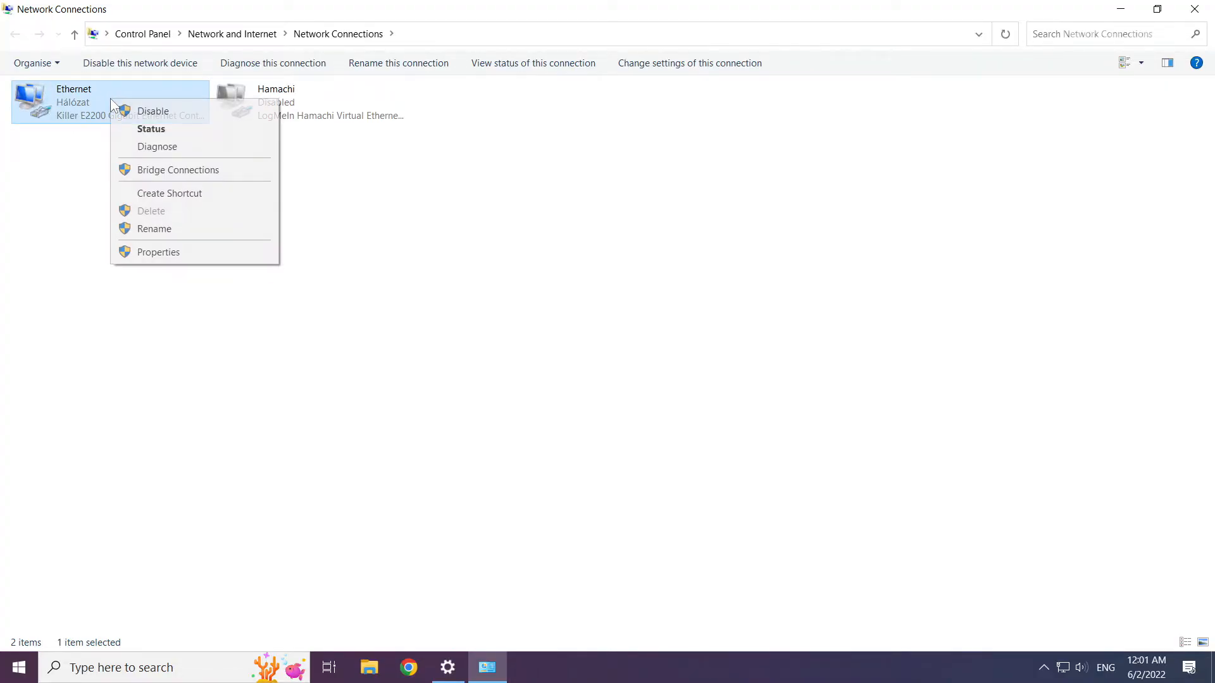
{"action": "mouse_move", "coordinate": [158, 252]}
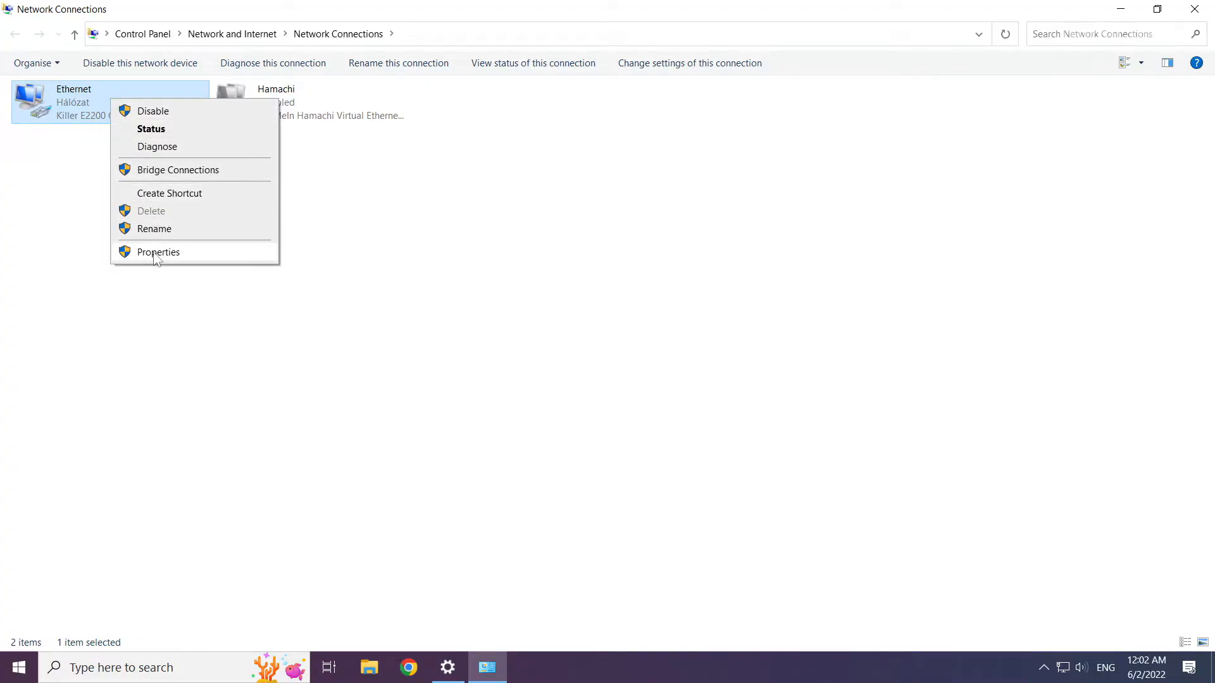
{"action": "mouse_move", "coordinate": [200, 260]}
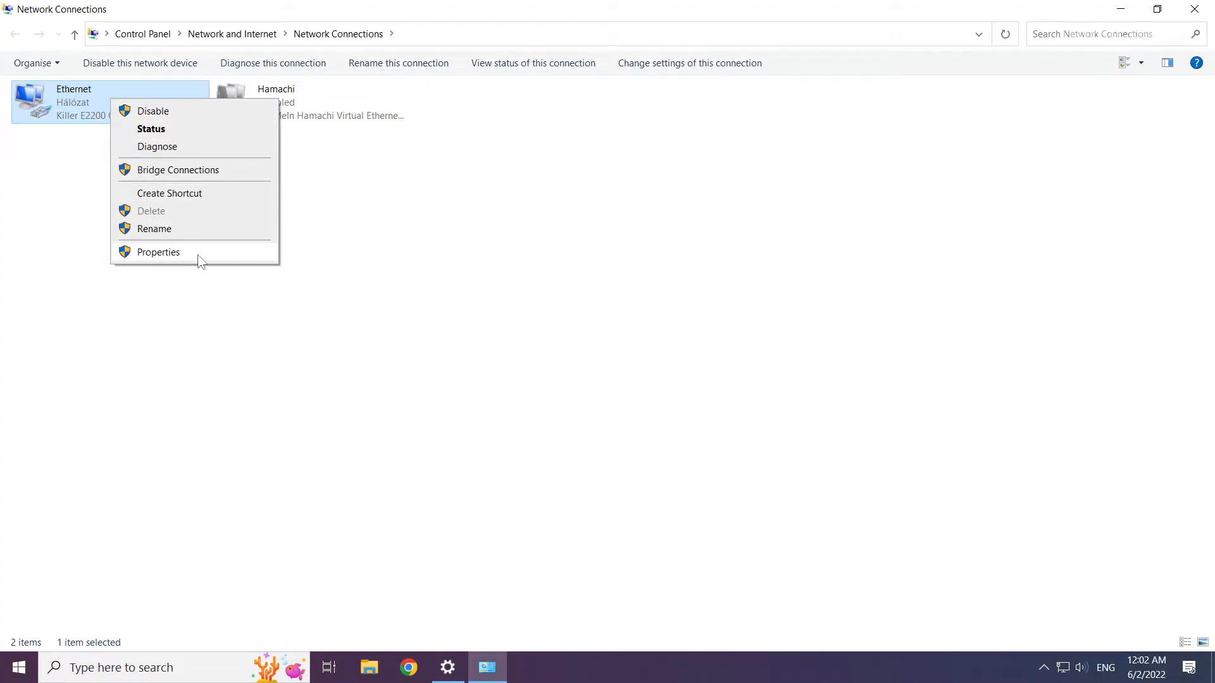
{"action": "left_click", "coordinate": [158, 252]}
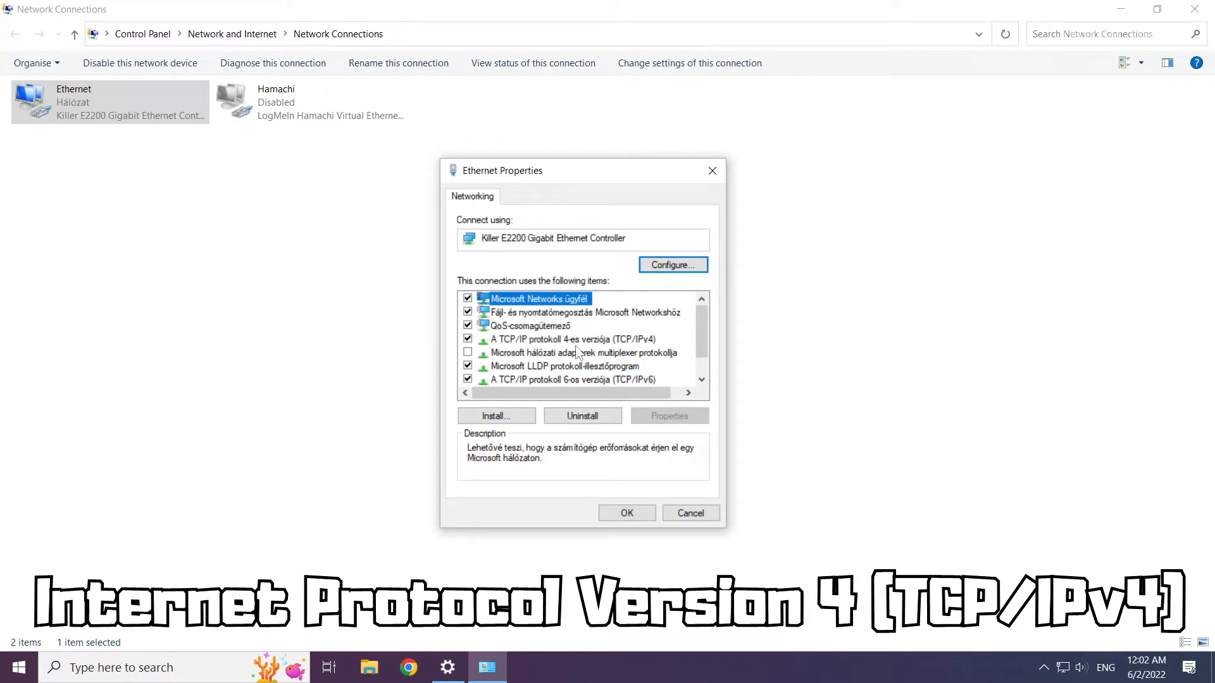
{"action": "left_click", "coordinate": [572, 338]}
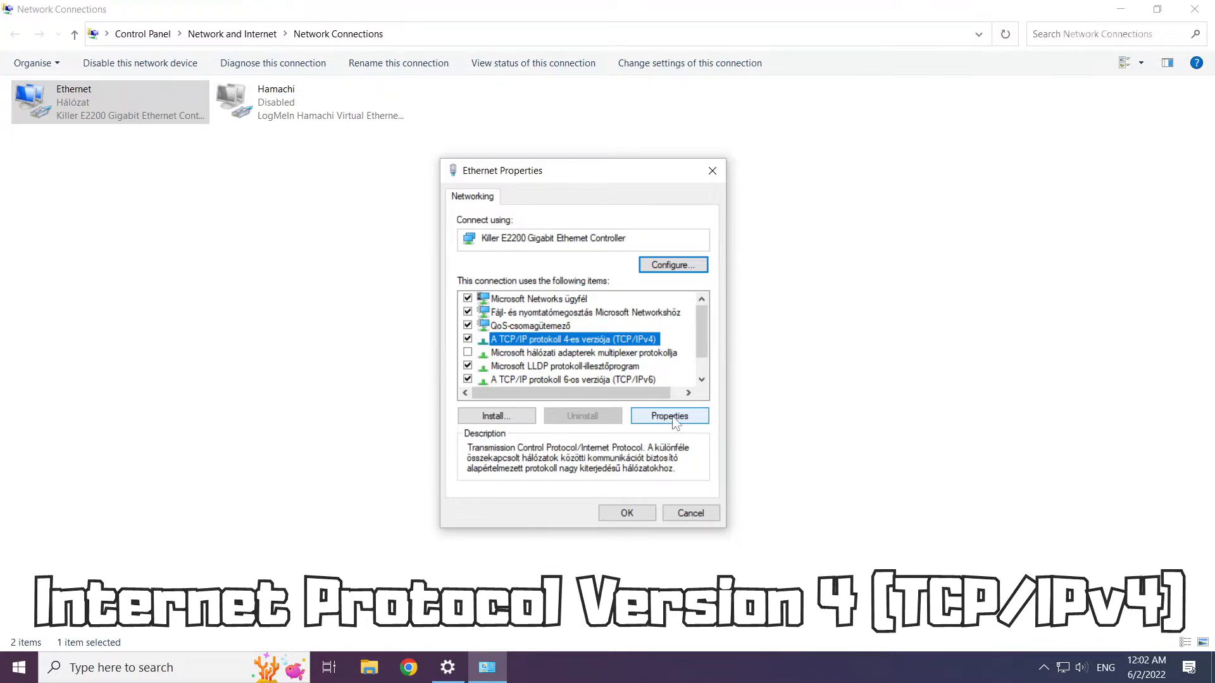
Step: Set the IPv4 preferred DNS to 8.8.8.8 and alternate to 8.8.4.4
{"action": "left_click", "coordinate": [668, 416]}
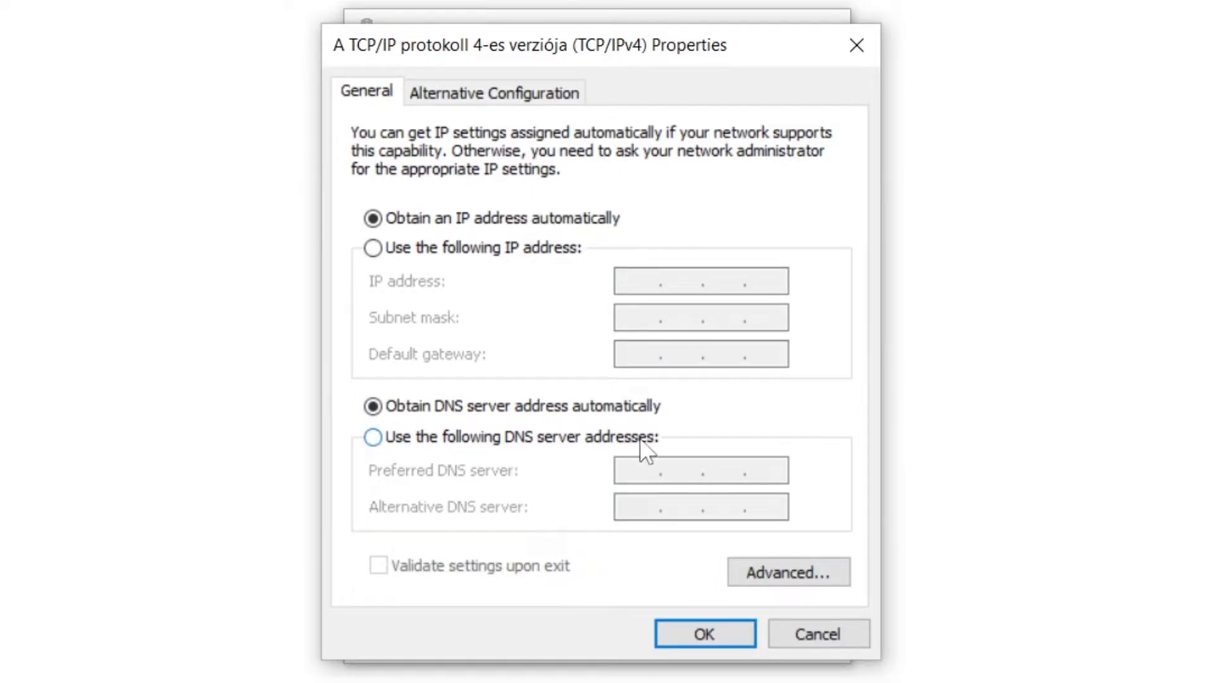
{"action": "left_click", "coordinate": [373, 437]}
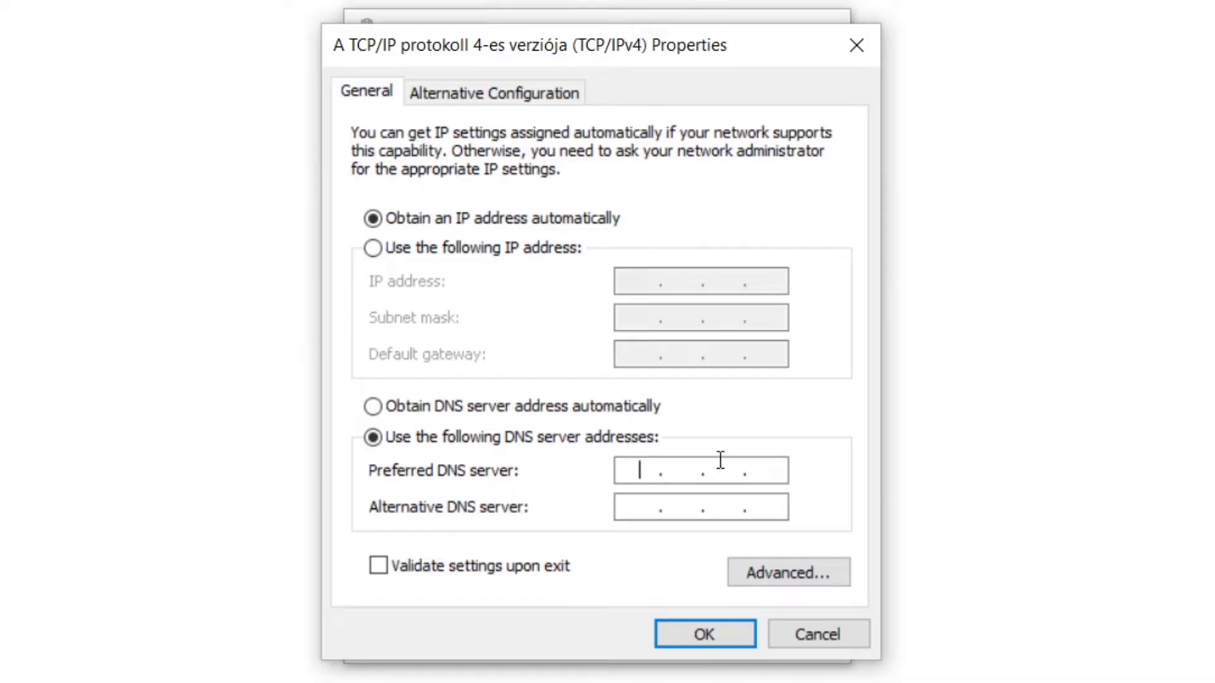
{"action": "mouse_move", "coordinate": [802, 484]}
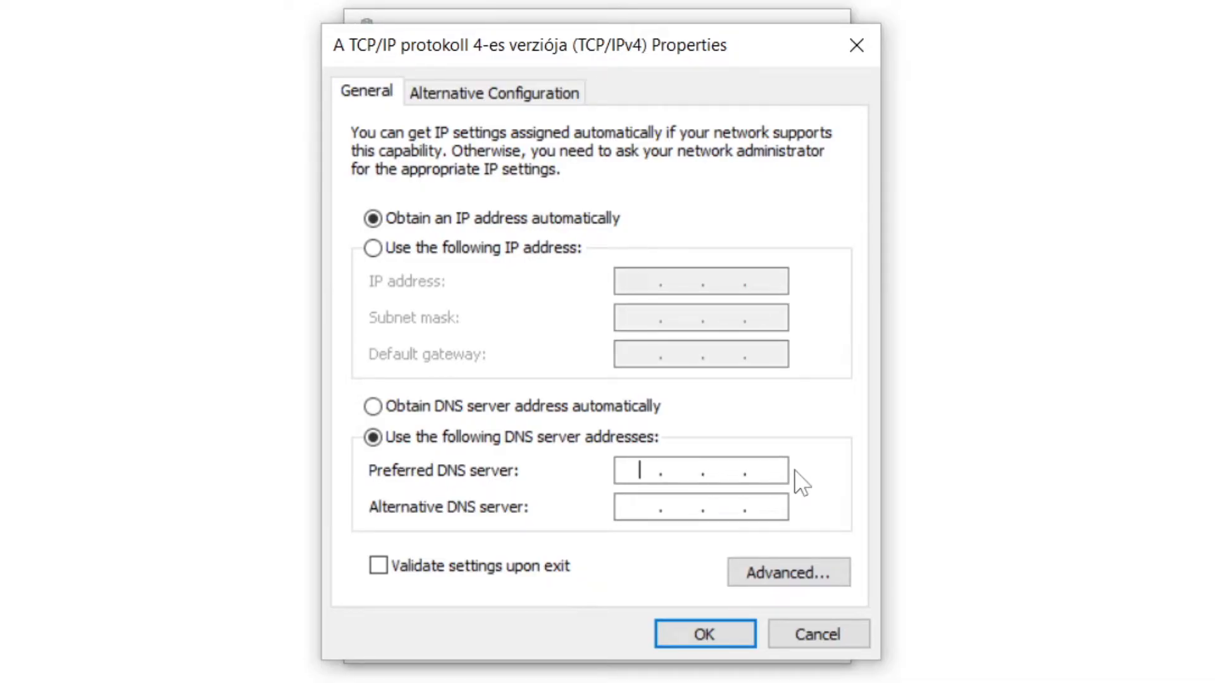
{"action": "type", "text": "8.8.8.8"}
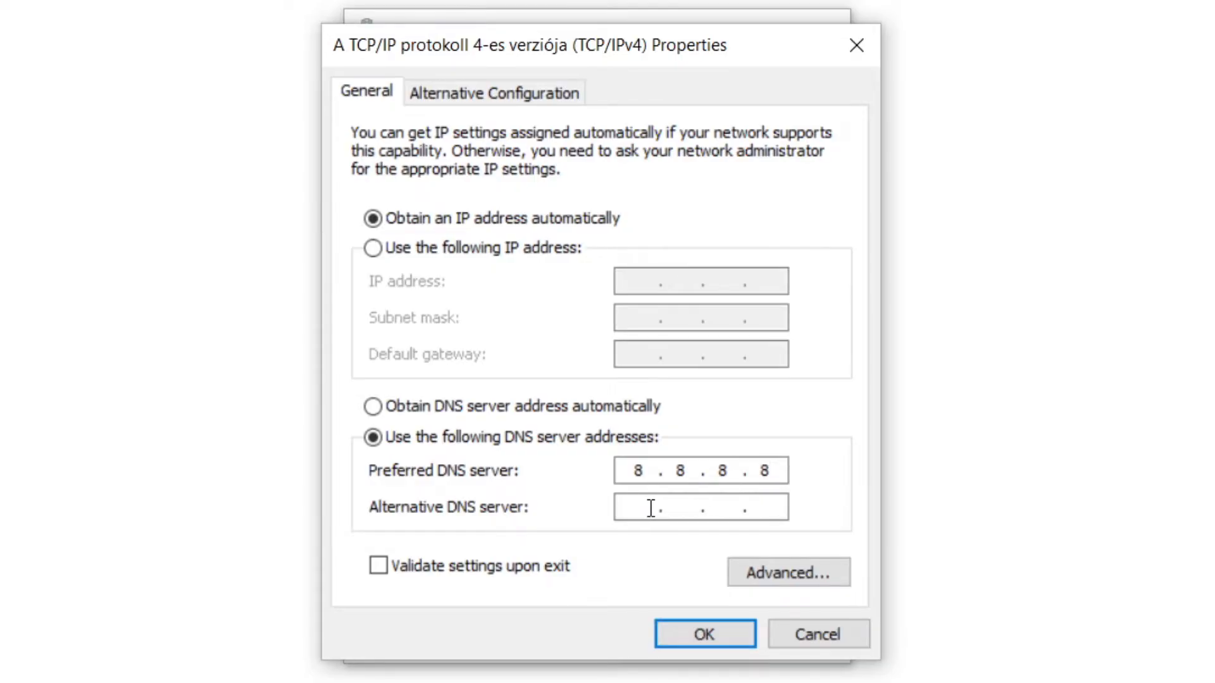
{"action": "mouse_move", "coordinate": [805, 517]}
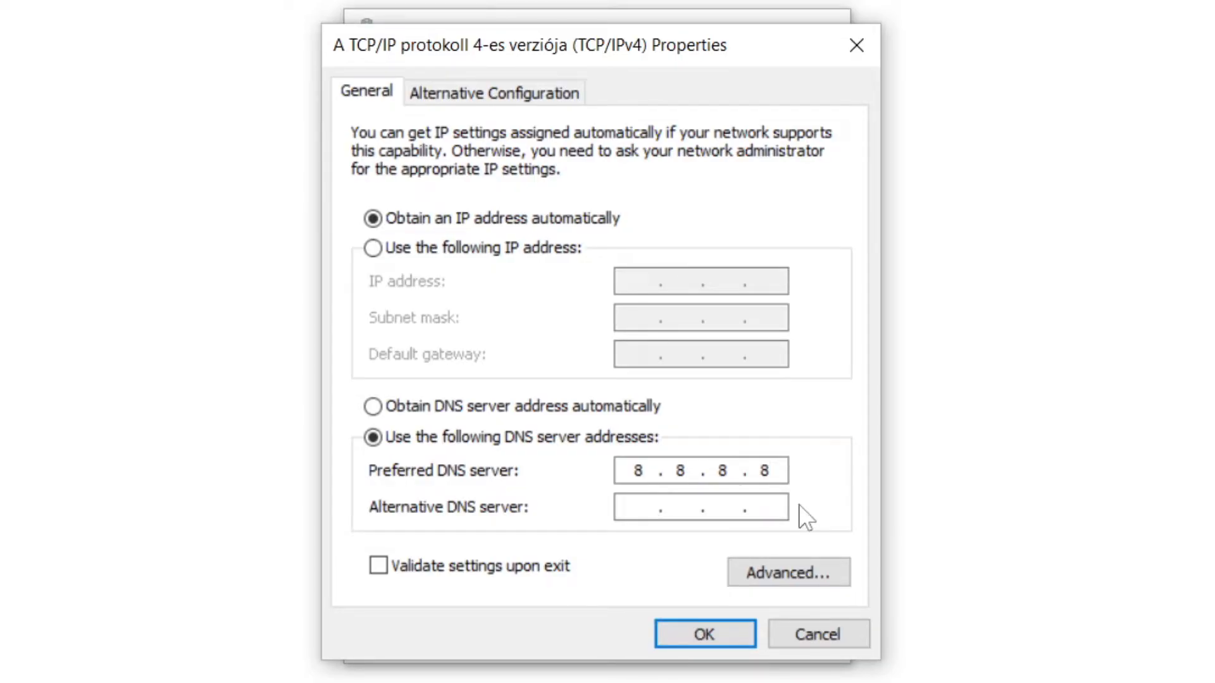
{"action": "type", "text": "8.8.4.4"}
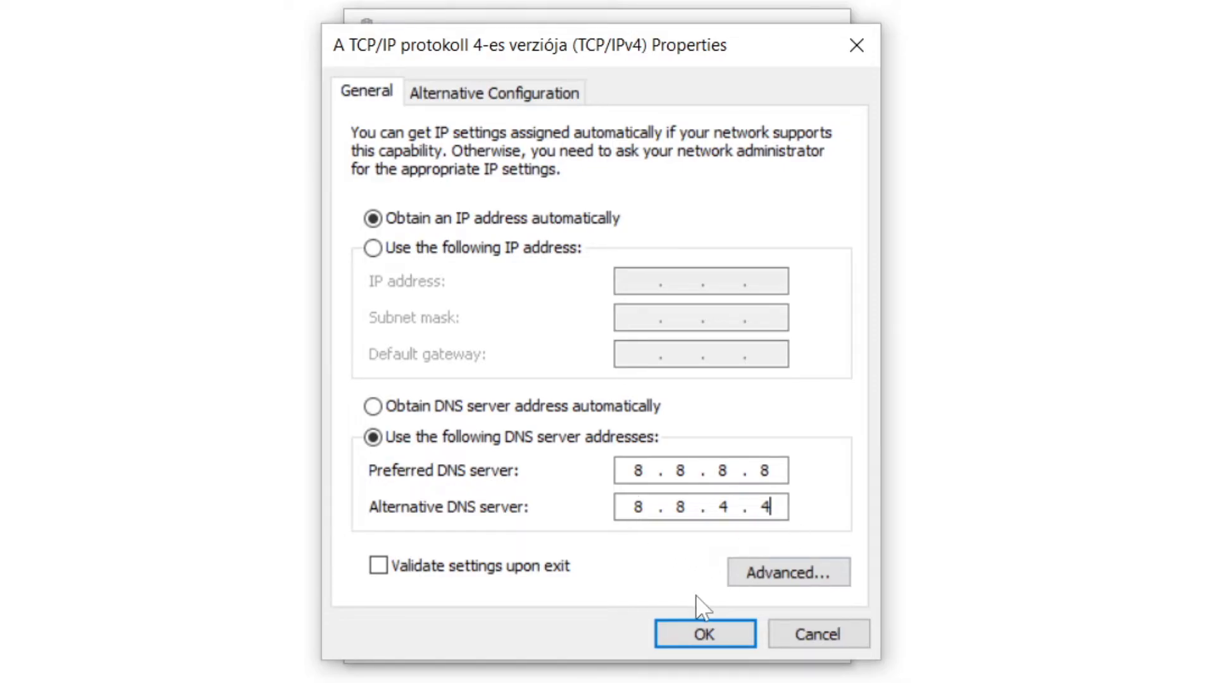
{"action": "left_click", "coordinate": [704, 634]}
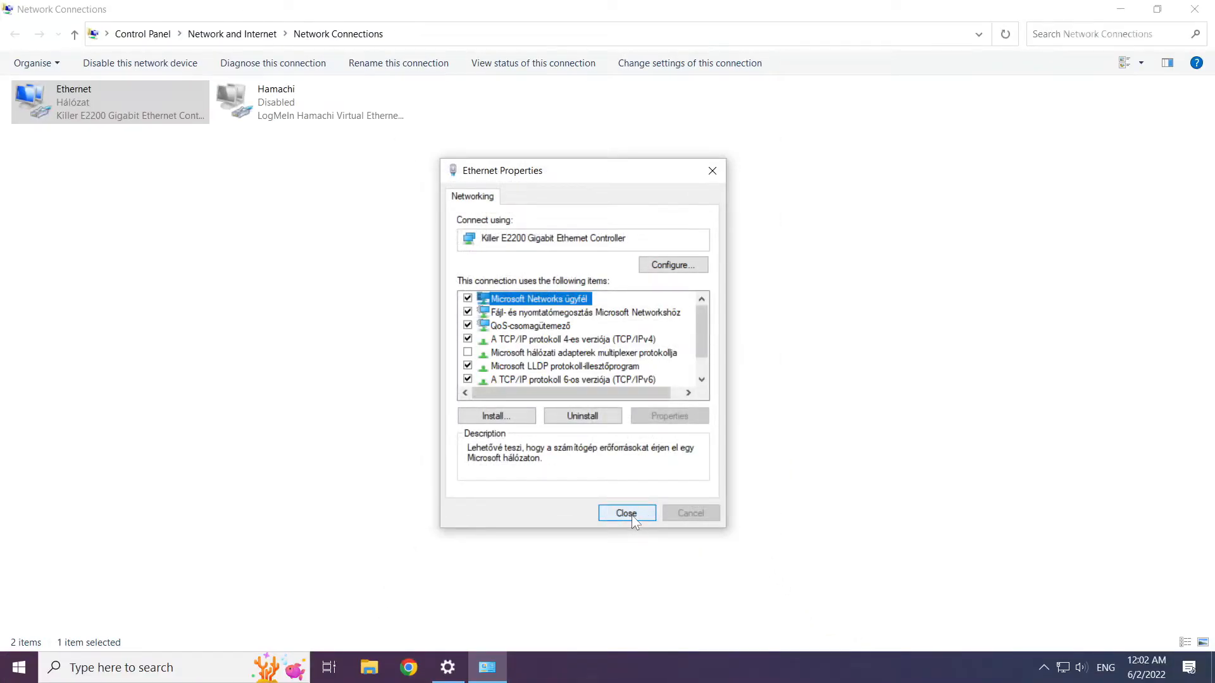
Step: Close the Ethernet Properties dialog and the Network Connections window
{"action": "left_click", "coordinate": [625, 513]}
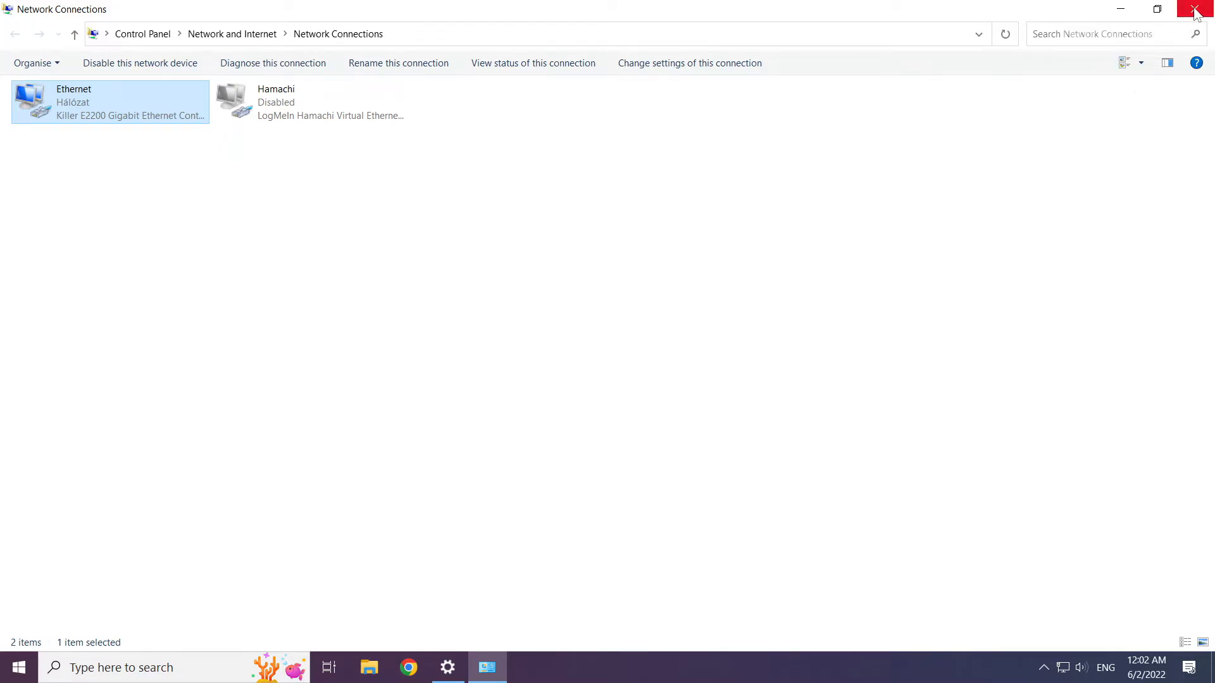
{"action": "mouse_move", "coordinate": [1195, 8]}
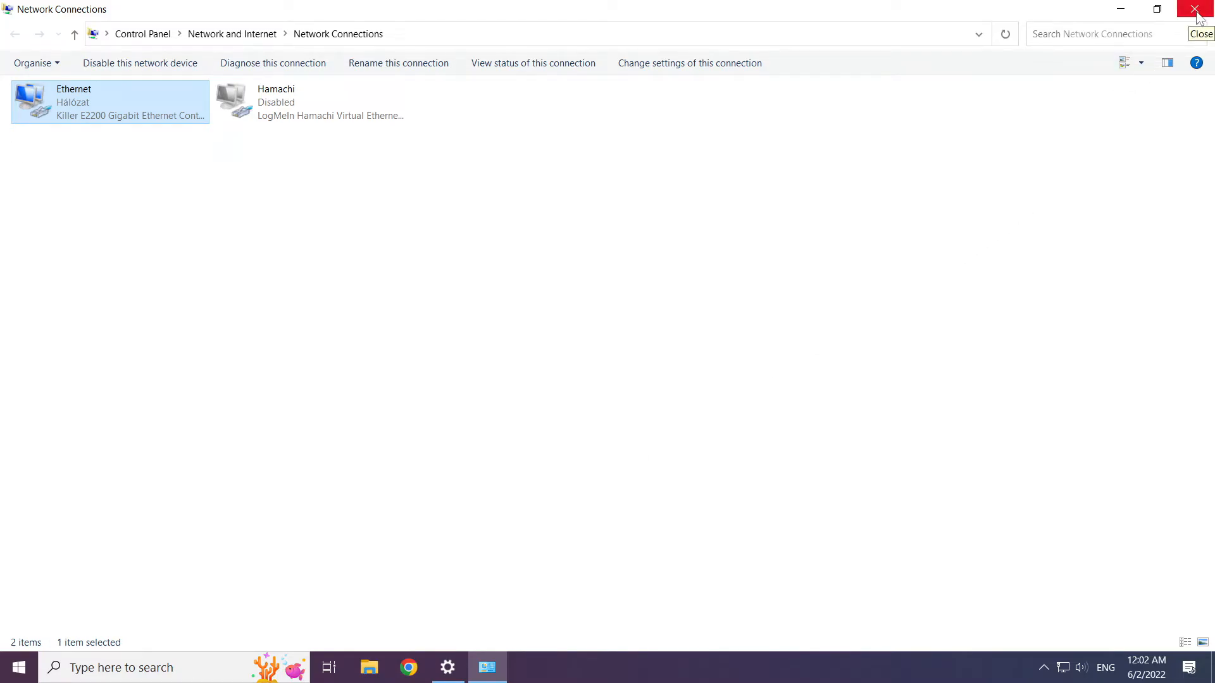
{"action": "left_click", "coordinate": [1200, 8]}
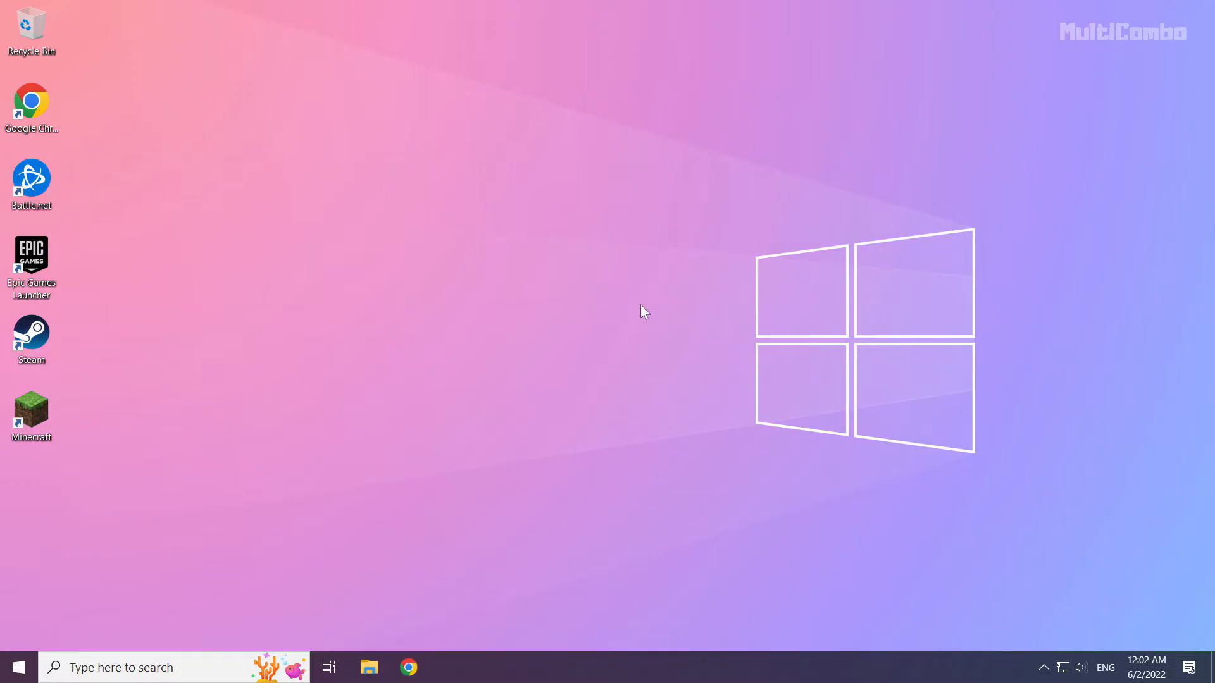
{"action": "mouse_move", "coordinate": [14, 667]}
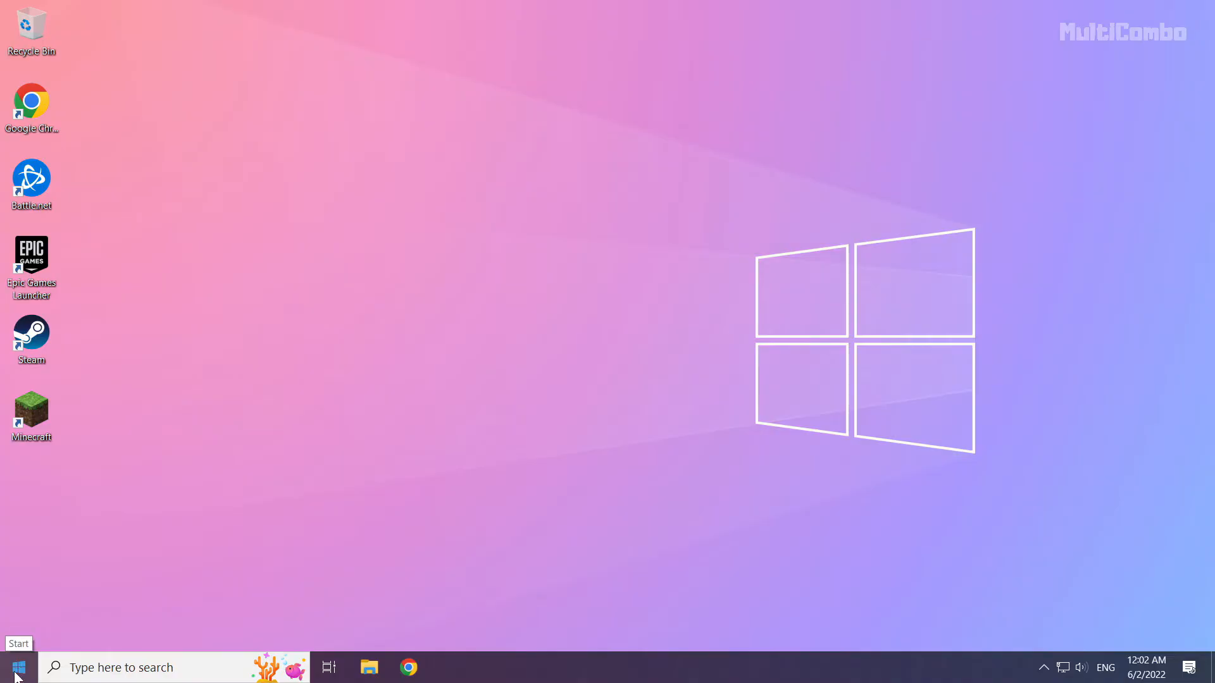
{"action": "left_click", "coordinate": [17, 667]}
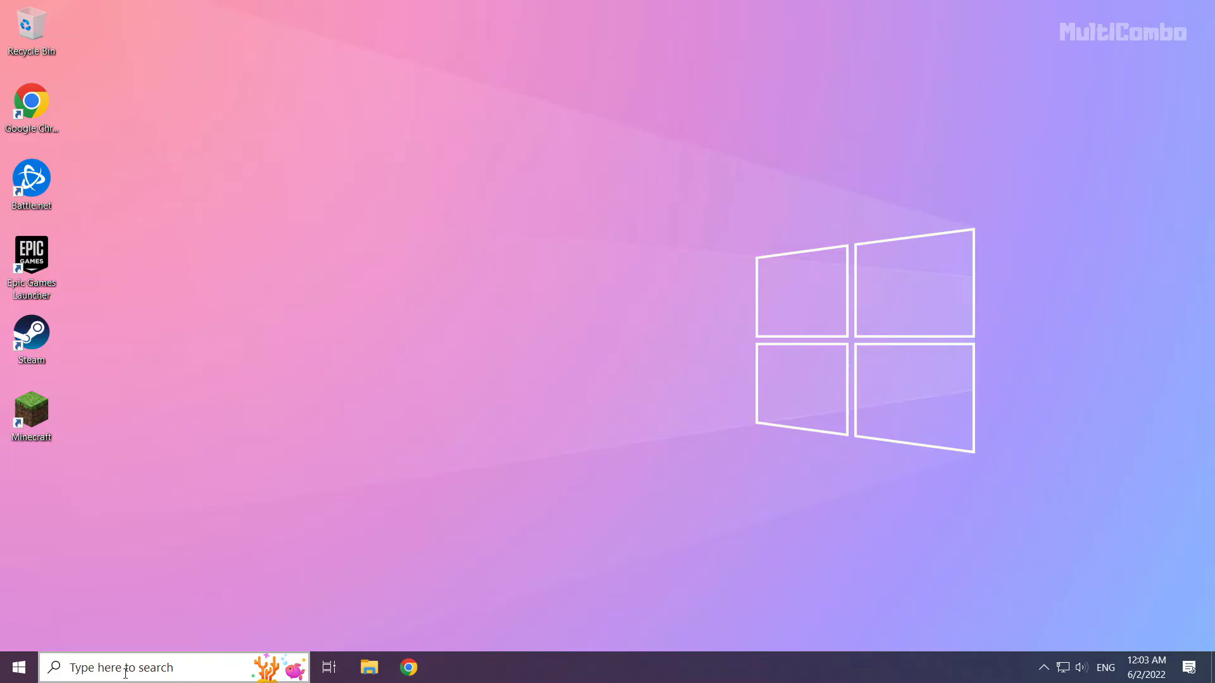
Step: Search Windows for 'network reset'
{"action": "left_click", "coordinate": [117, 667]}
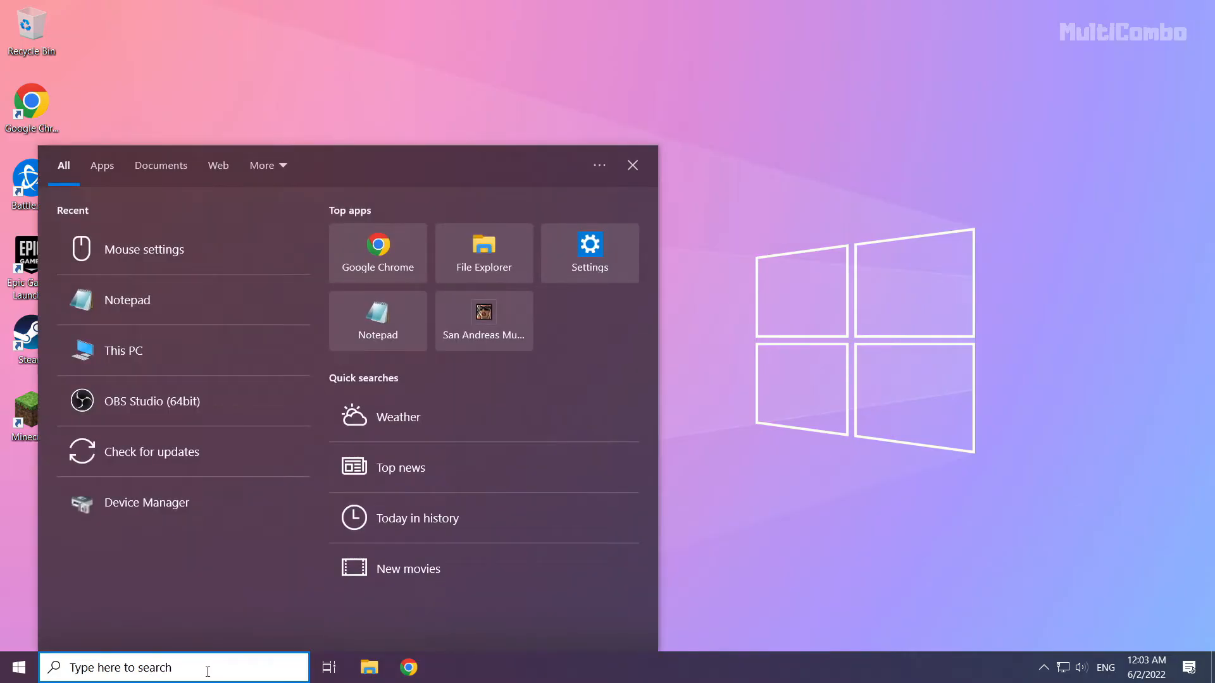
{"action": "type", "text": "netowrk reset"}
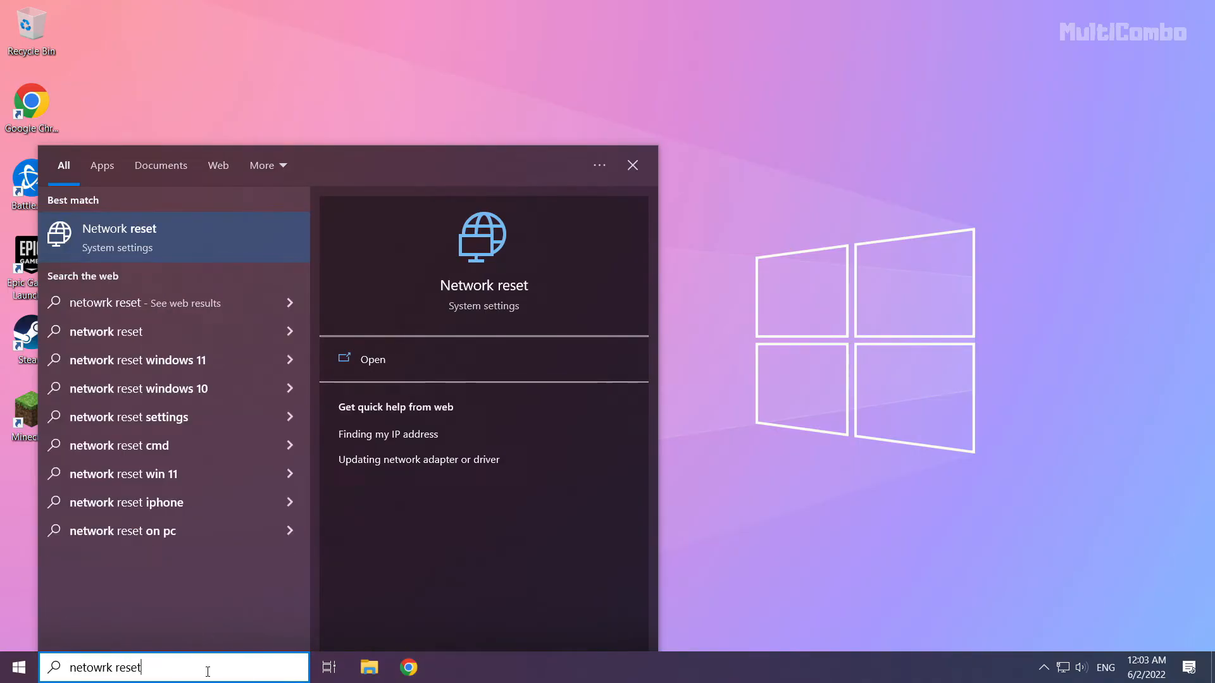
{"action": "mouse_move", "coordinate": [190, 251]}
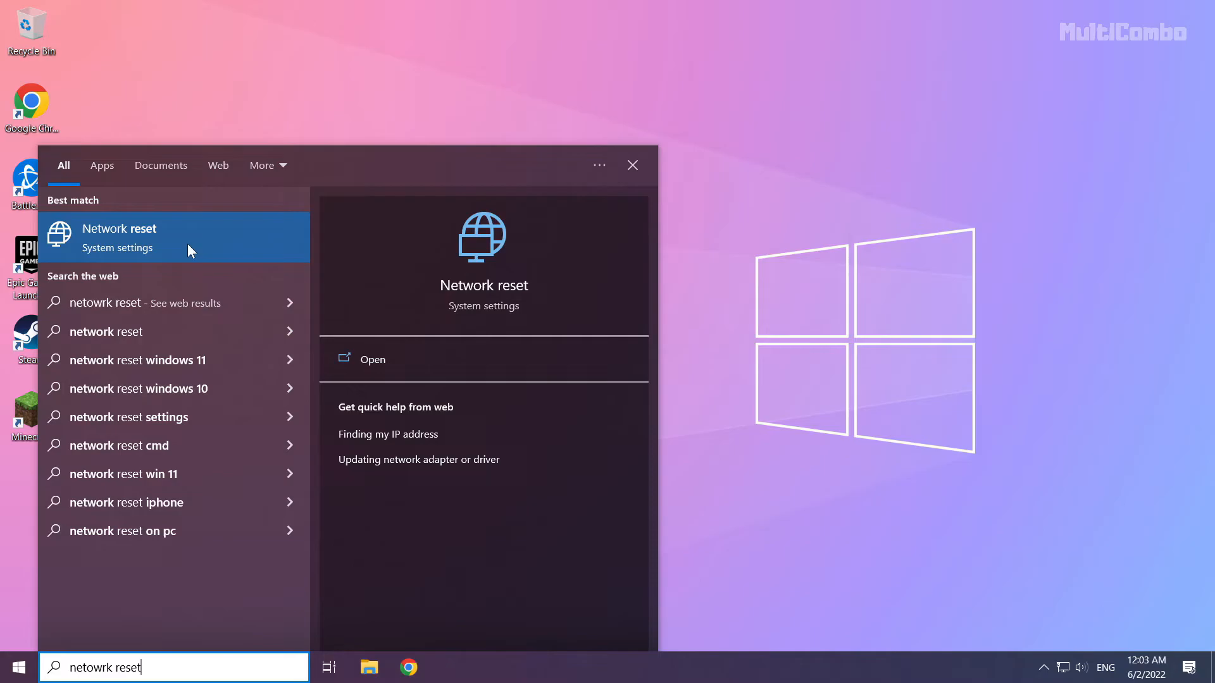
{"action": "mouse_move", "coordinate": [210, 246]}
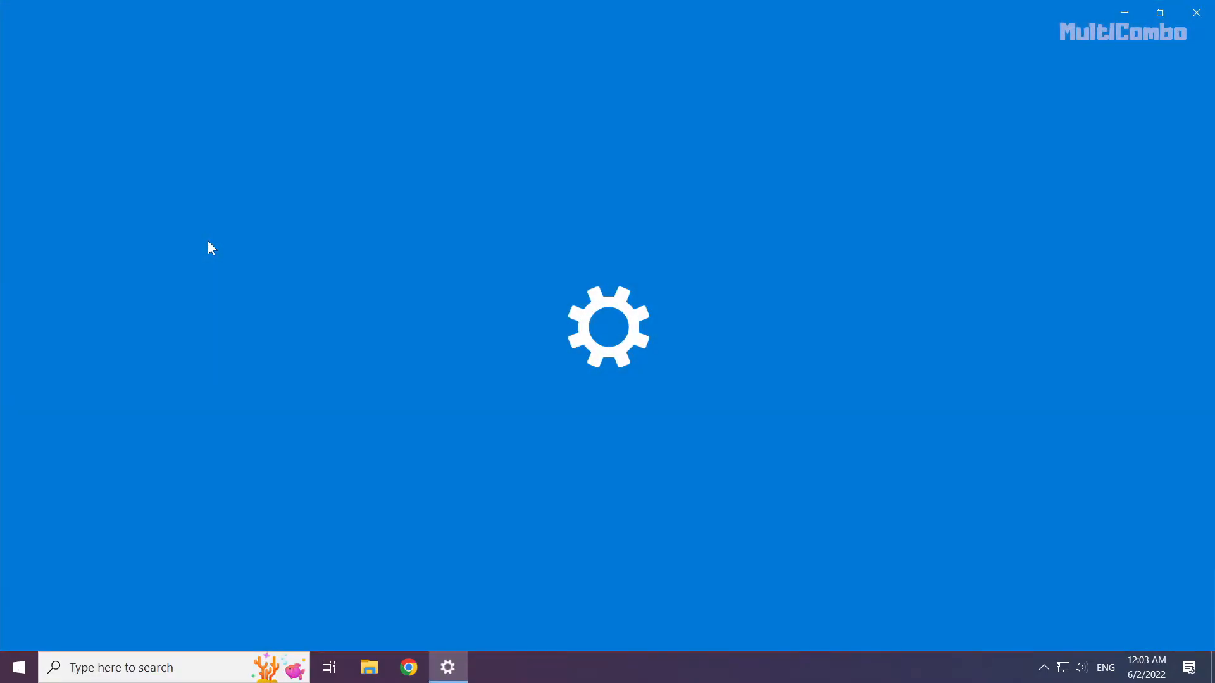
{"action": "mouse_move", "coordinate": [344, 291]}
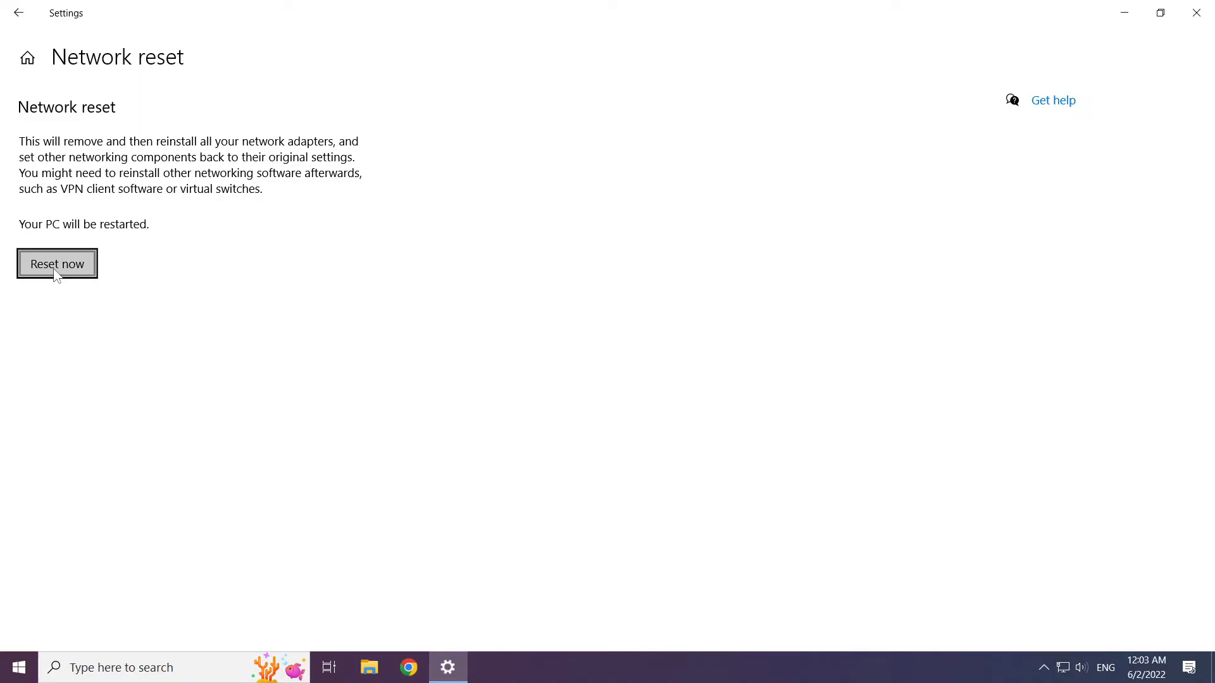
Step: Run Reset now, confirm Yes, dismiss the sign-out notice and close Settings
{"action": "left_click", "coordinate": [57, 263]}
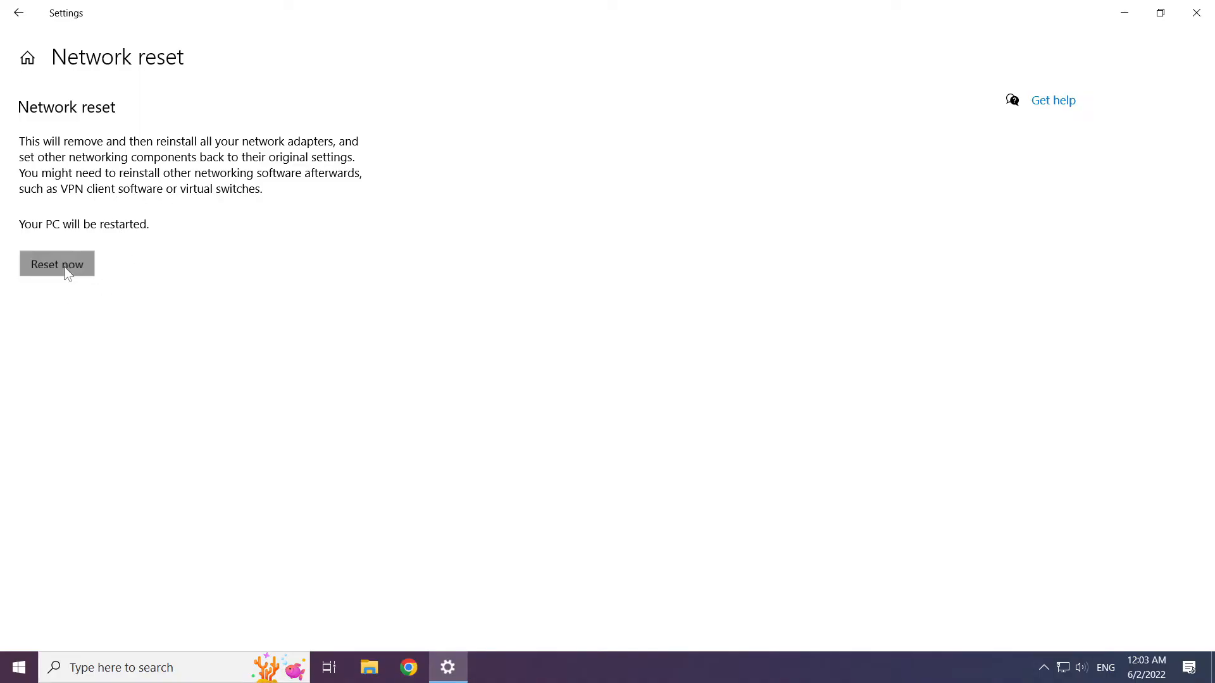
{"action": "left_click", "coordinate": [56, 263]}
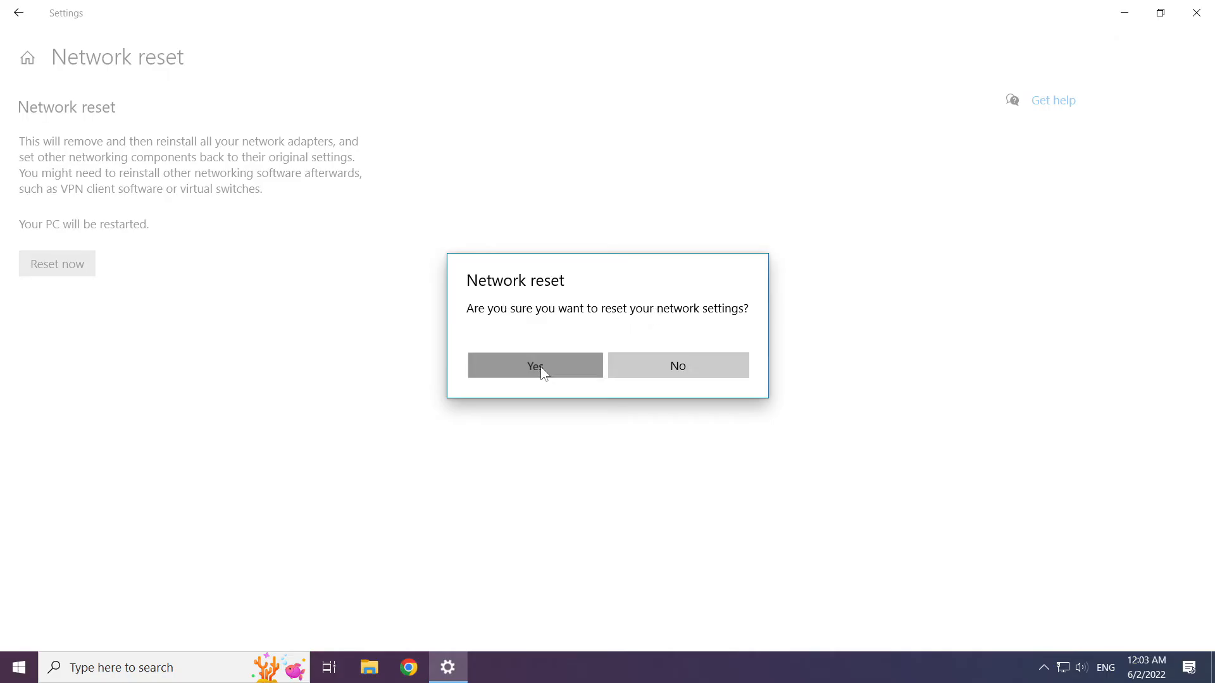
{"action": "left_click", "coordinate": [533, 365]}
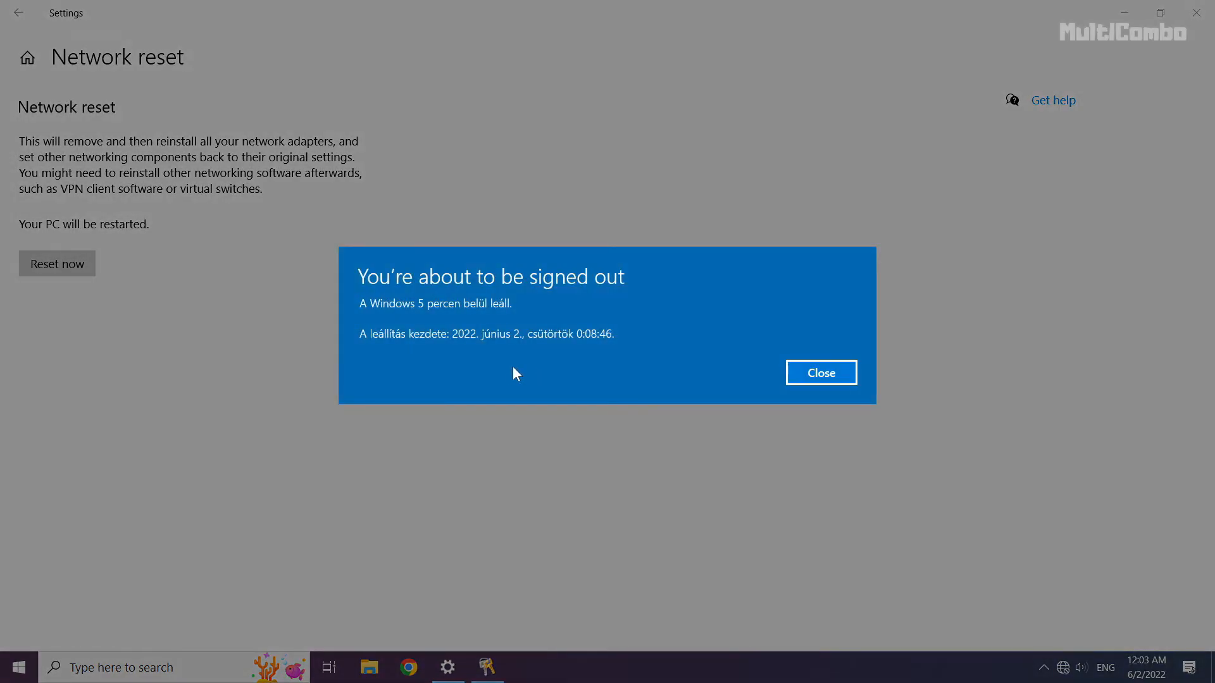
{"action": "mouse_move", "coordinate": [820, 373]}
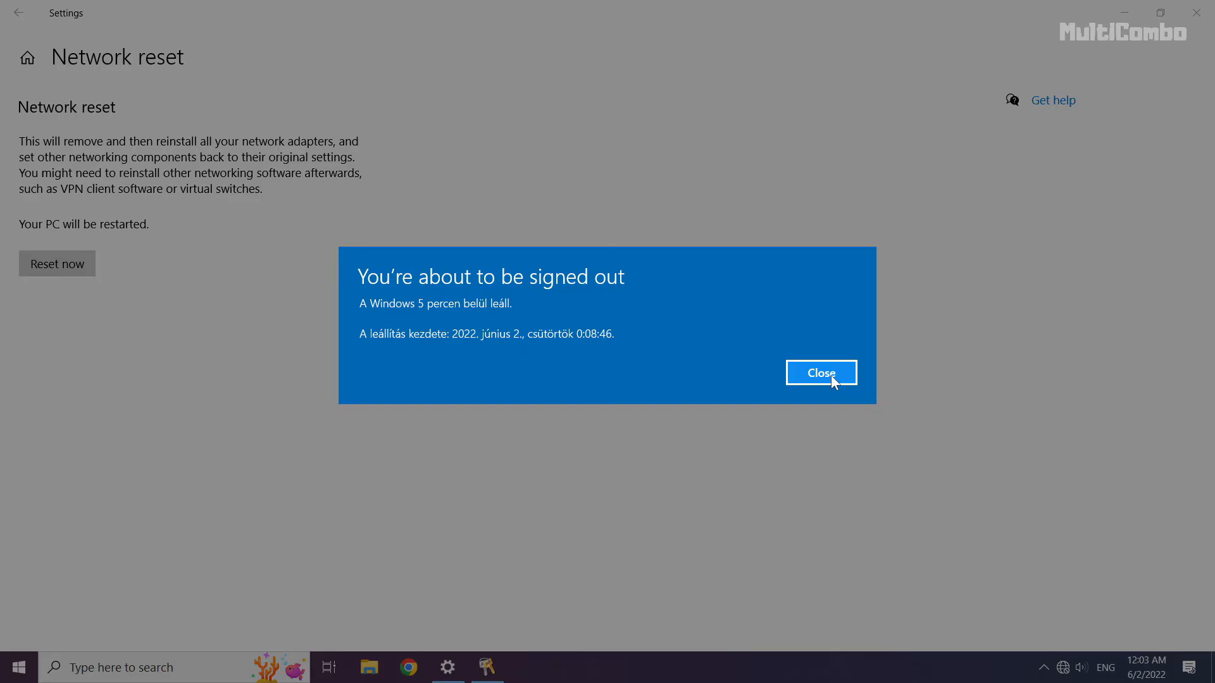
{"action": "left_click", "coordinate": [821, 373]}
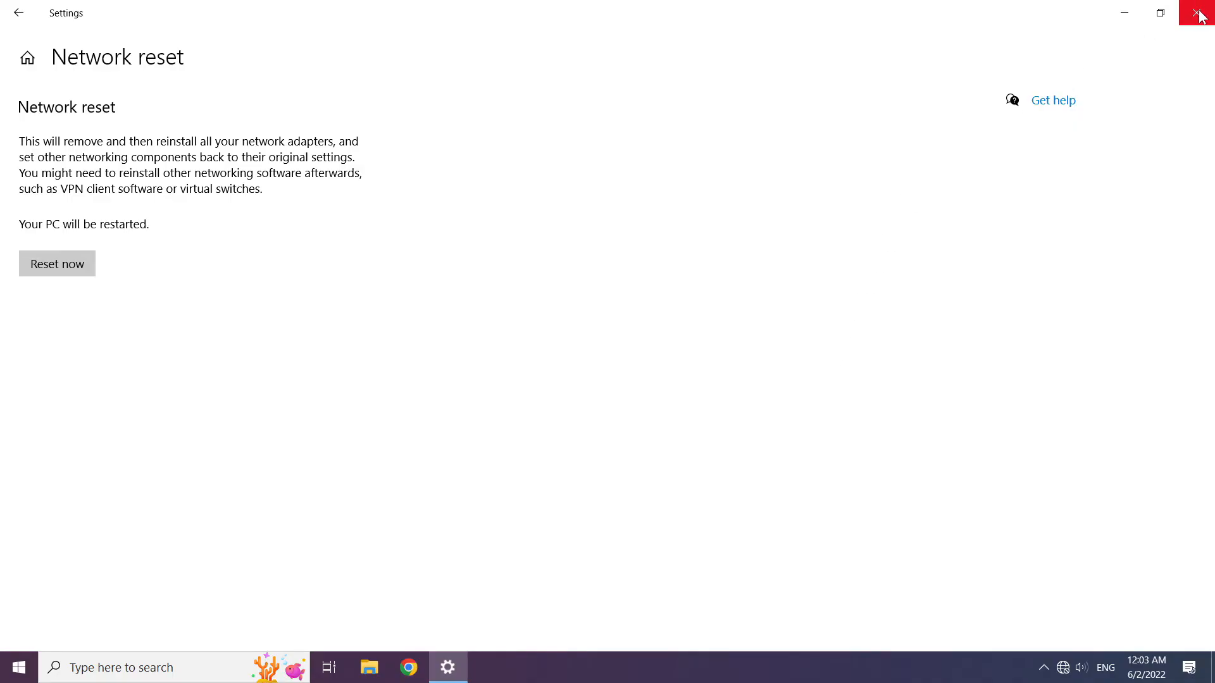
{"action": "left_click", "coordinate": [1200, 14]}
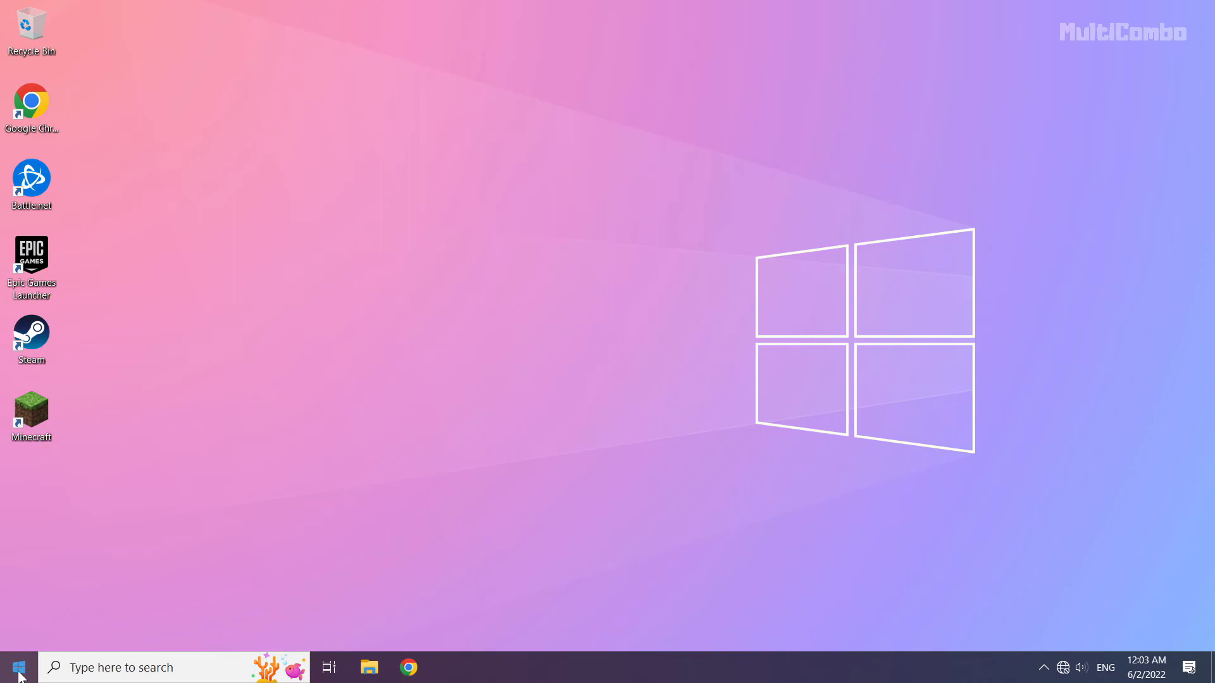
Step: Show the Start menu power options: Sleep, Shut down and Restart
{"action": "left_click", "coordinate": [17, 667]}
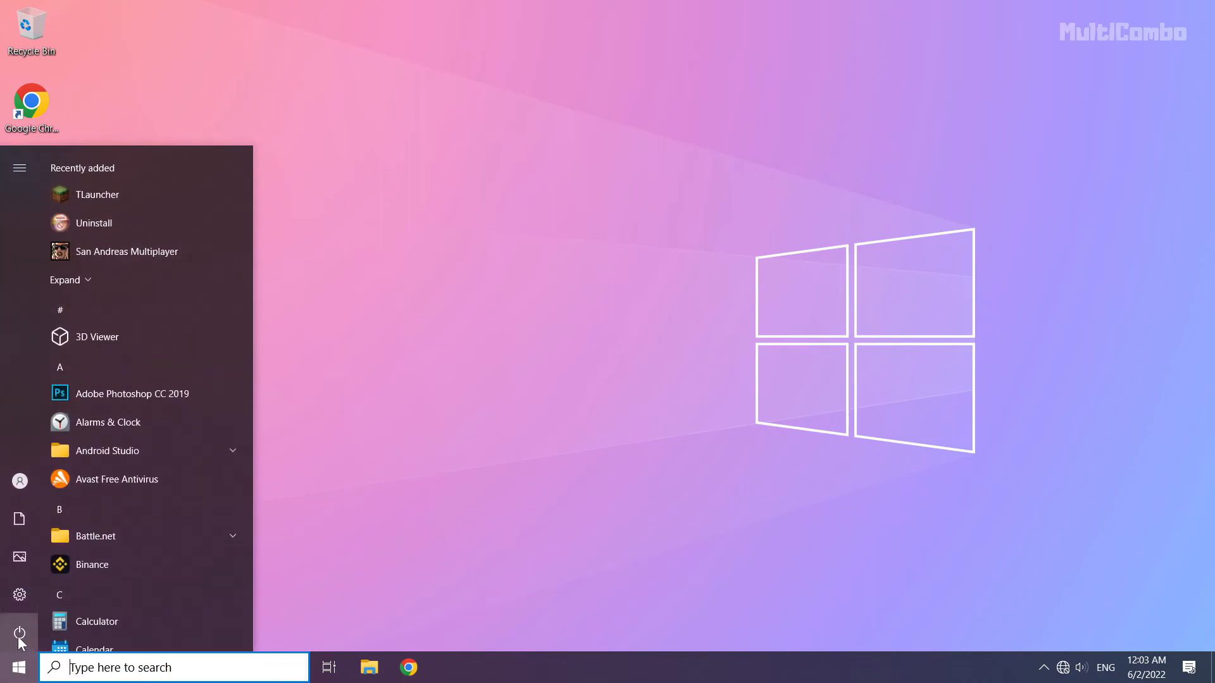
{"action": "left_click", "coordinate": [20, 633]}
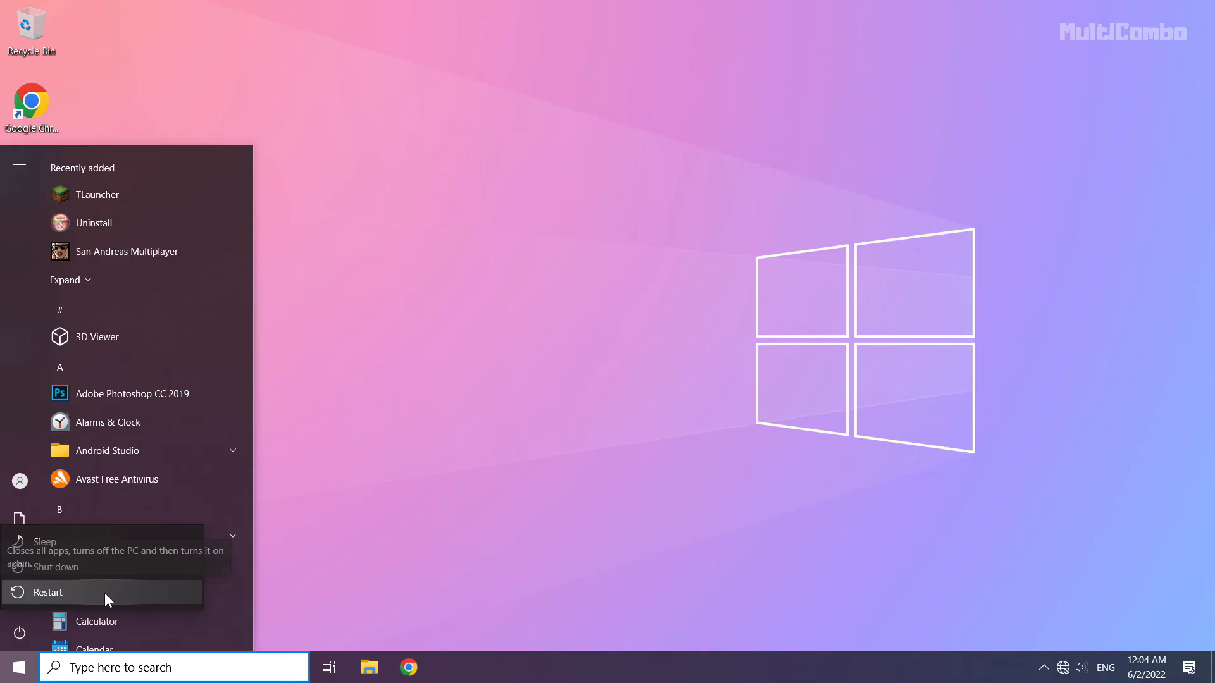